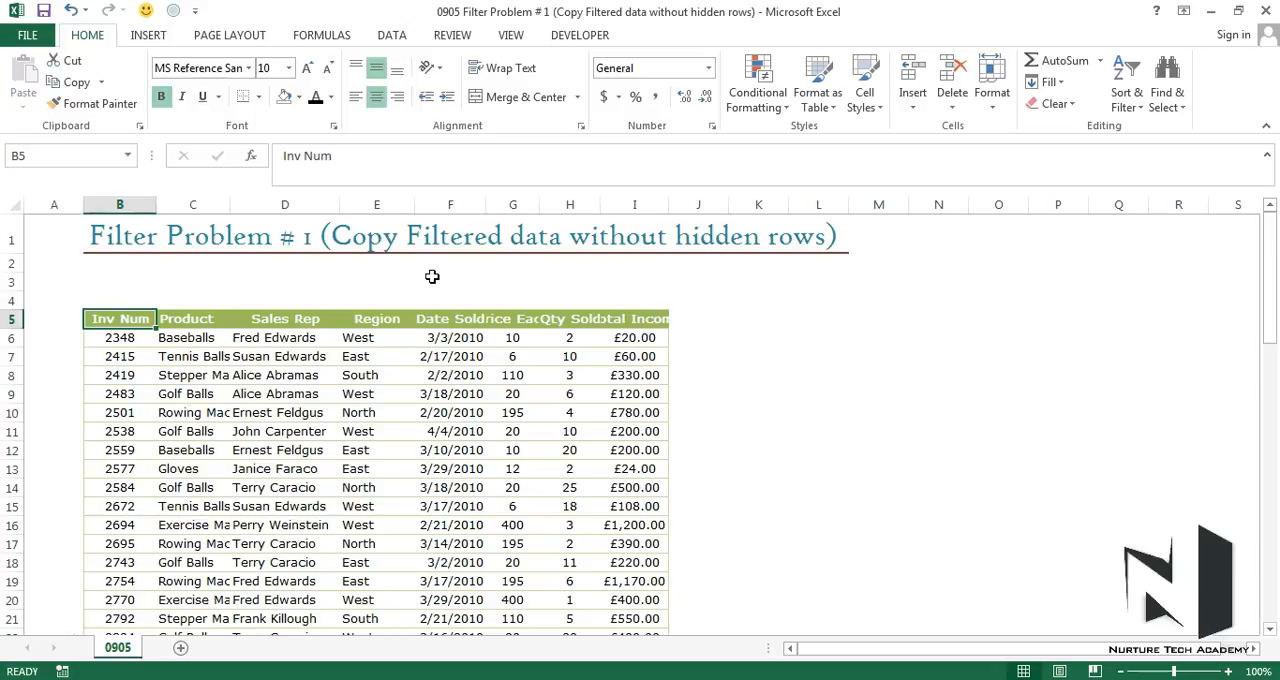
Step: Select the entire invoice sales table, starting from cell B5 under the Inv Num header
left_click(276, 322)
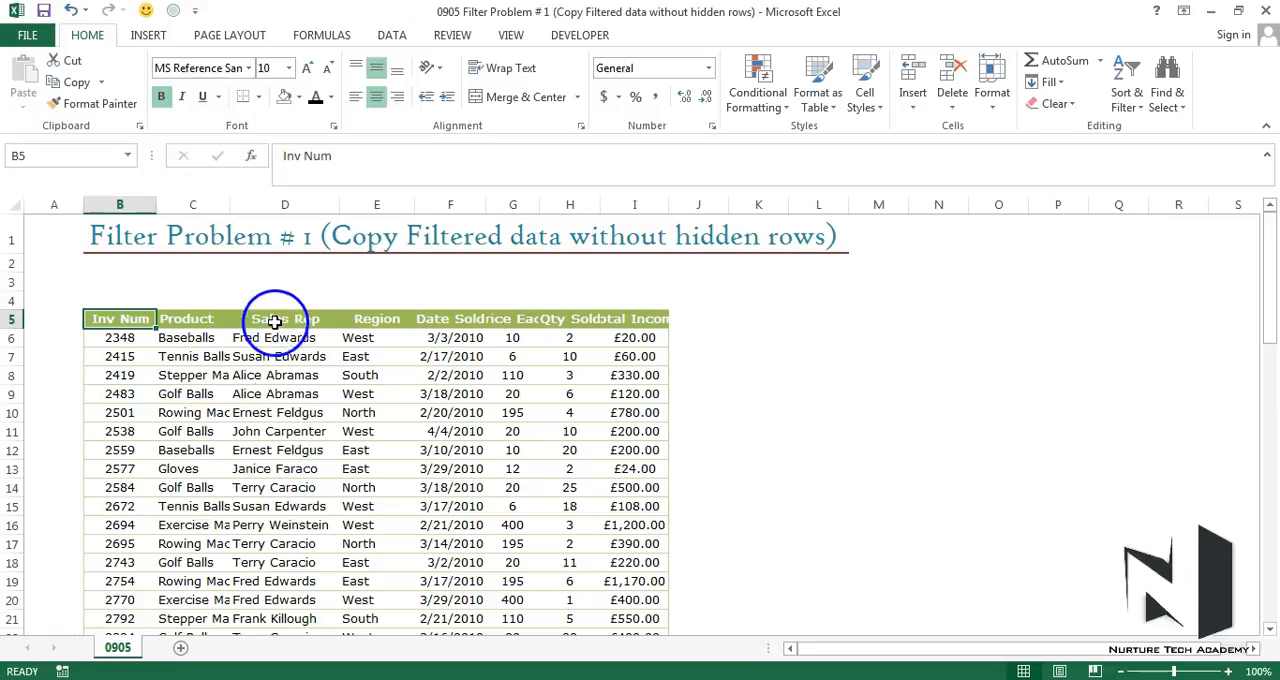
mouse_move(197, 431)
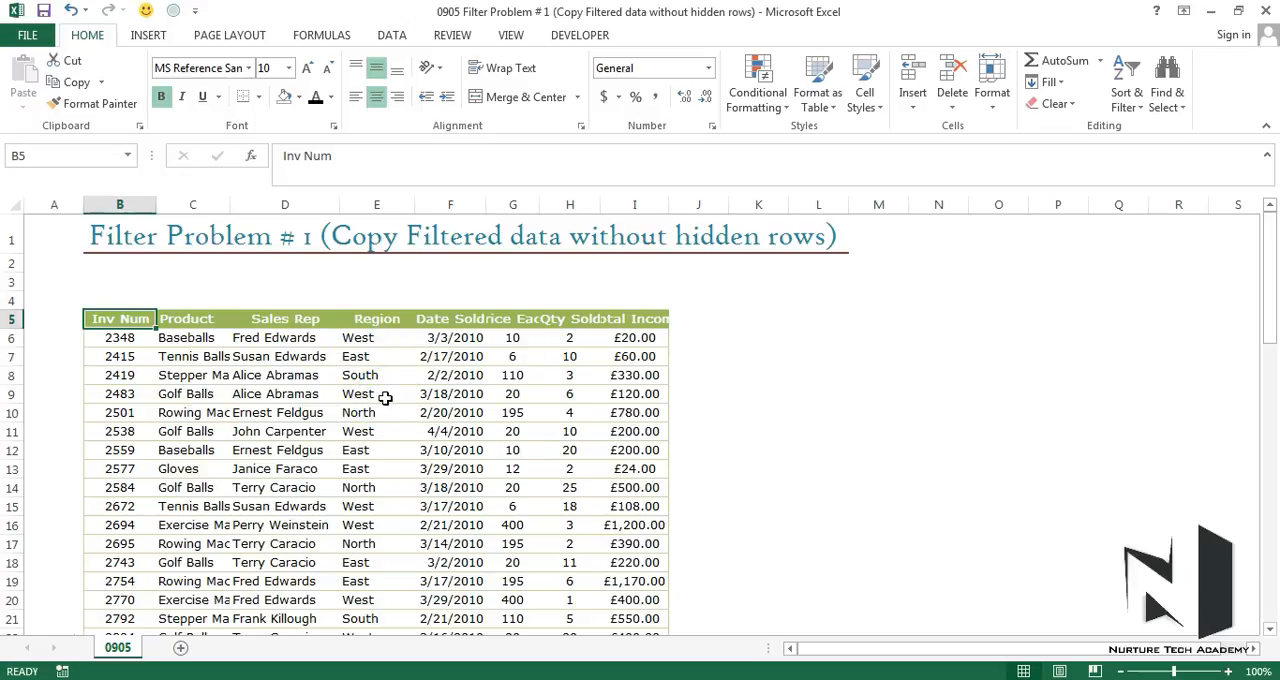
scroll("down", 3)
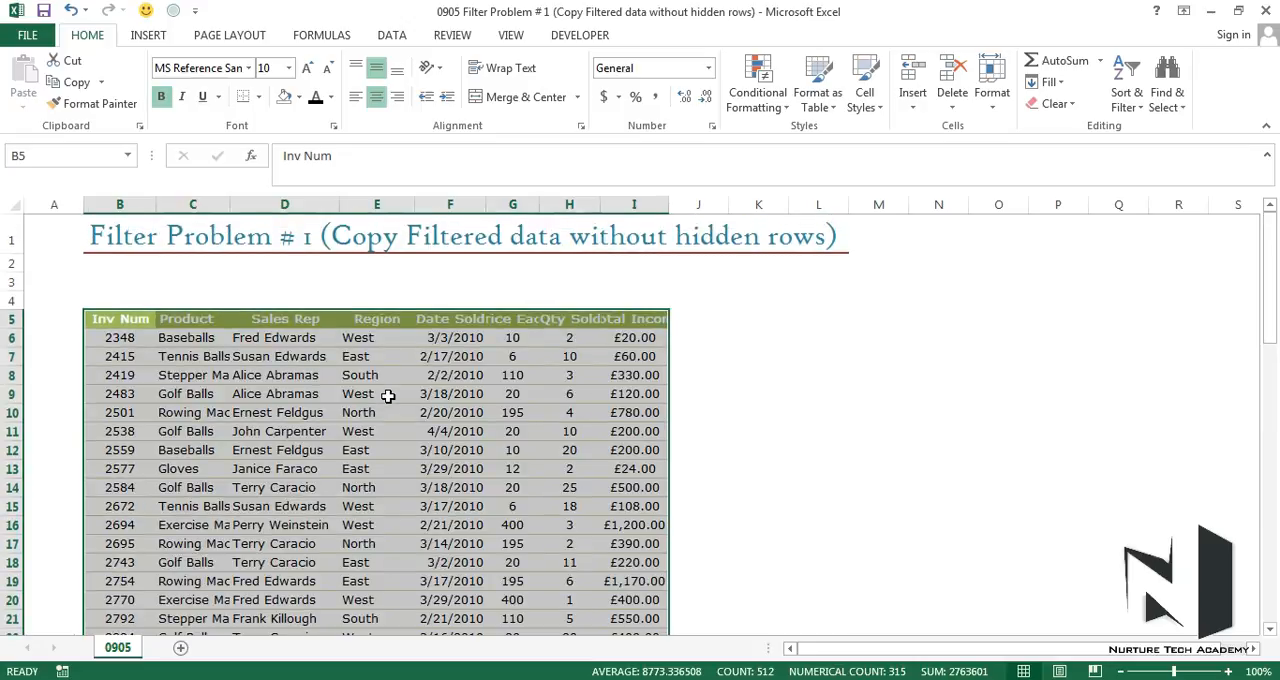
Step: Add filter dropdowns to the sales table headers with Ctrl+Shift+L
key("Ctrl+Shift+L")
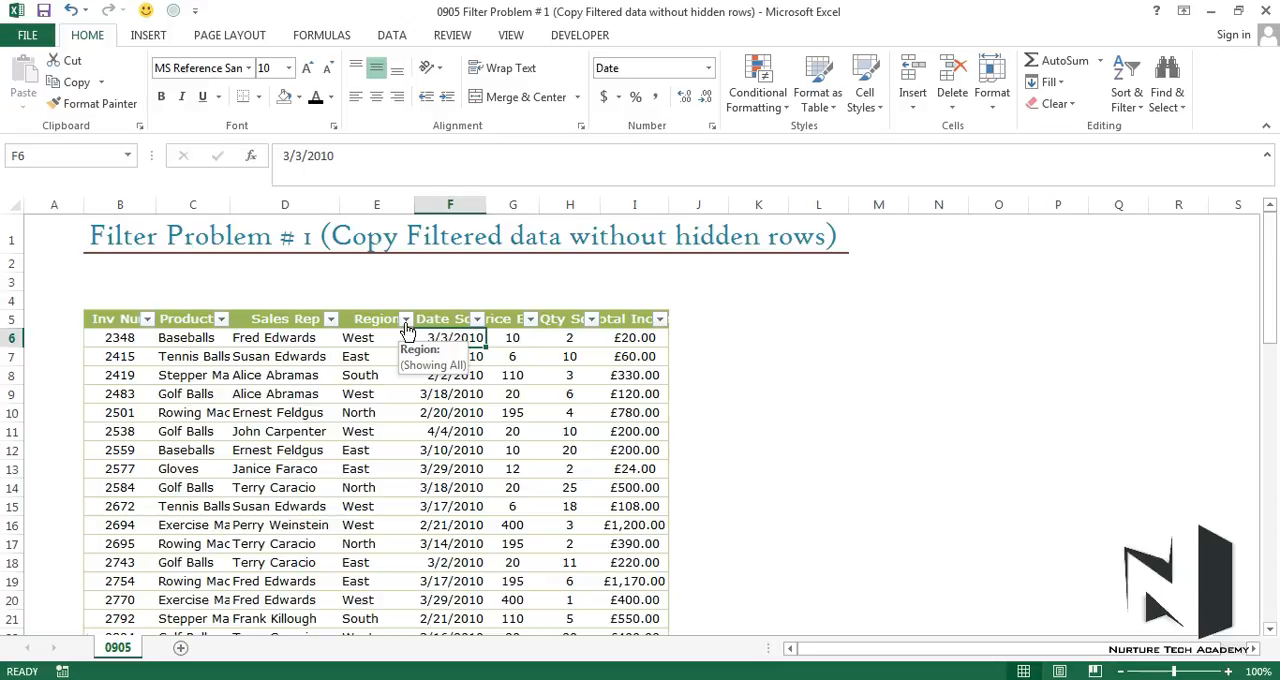
Step: Filter the Region column to North only, leaving 16 of 63 records
left_click(407, 319)
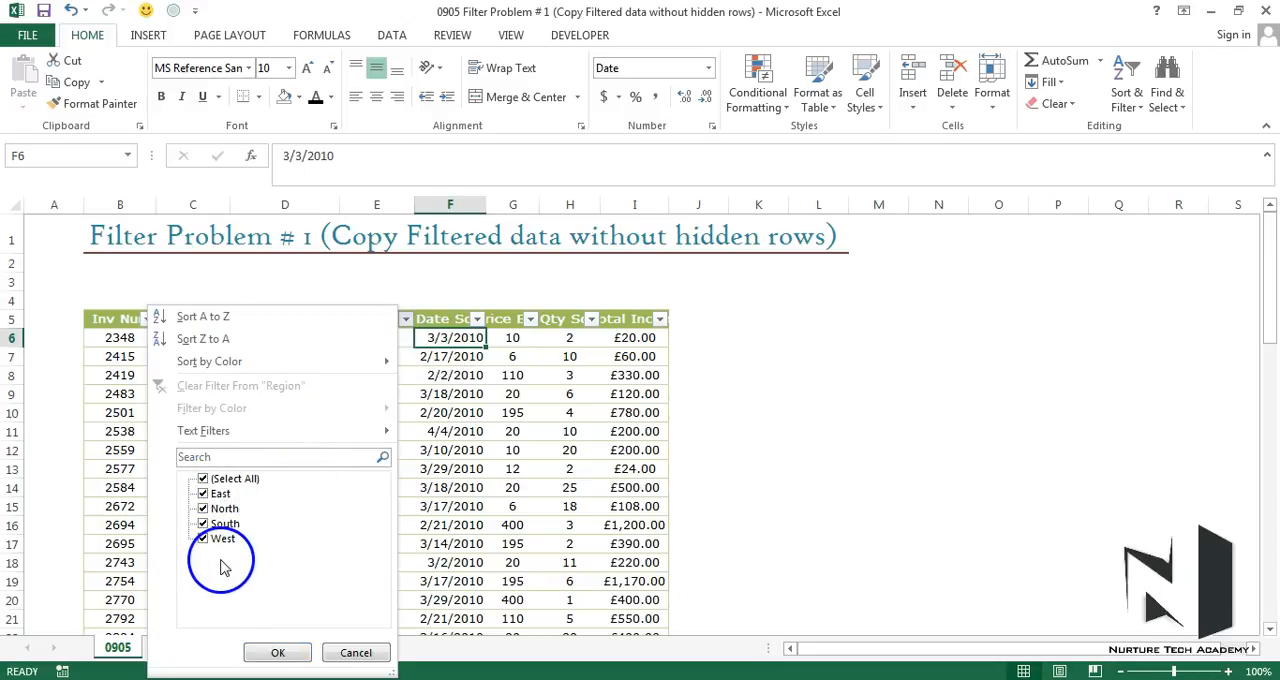
left_click(202, 479)
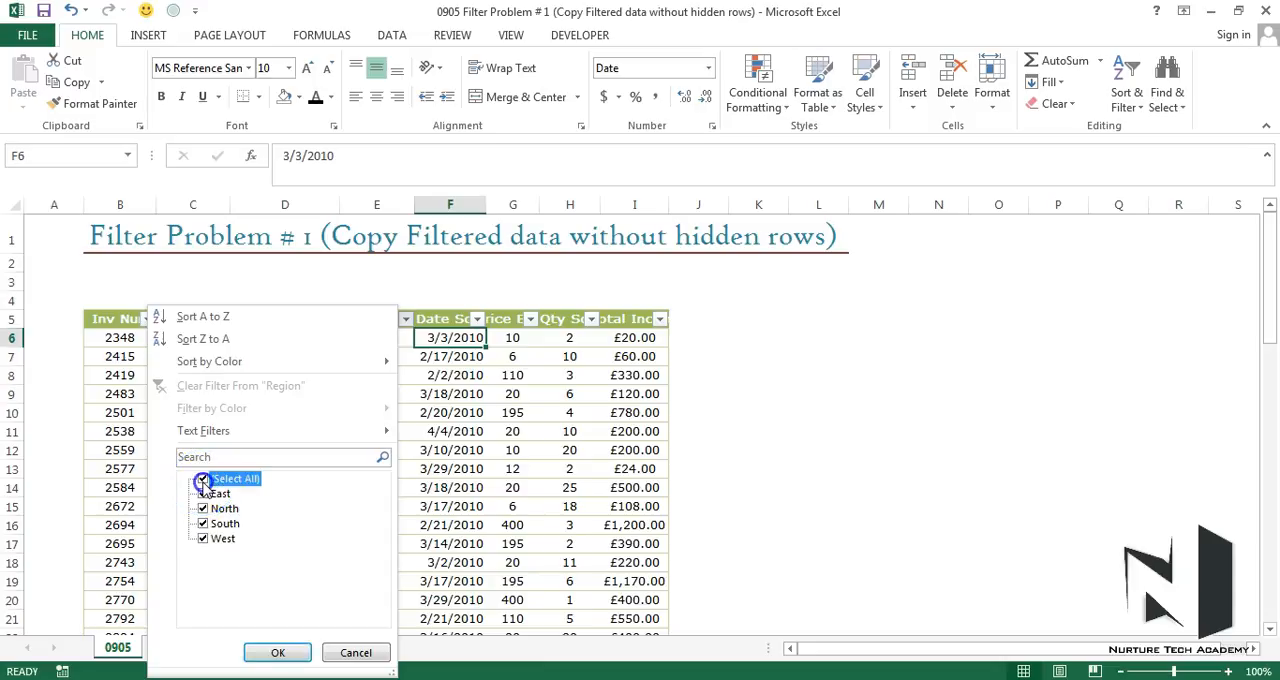
left_click(202, 479)
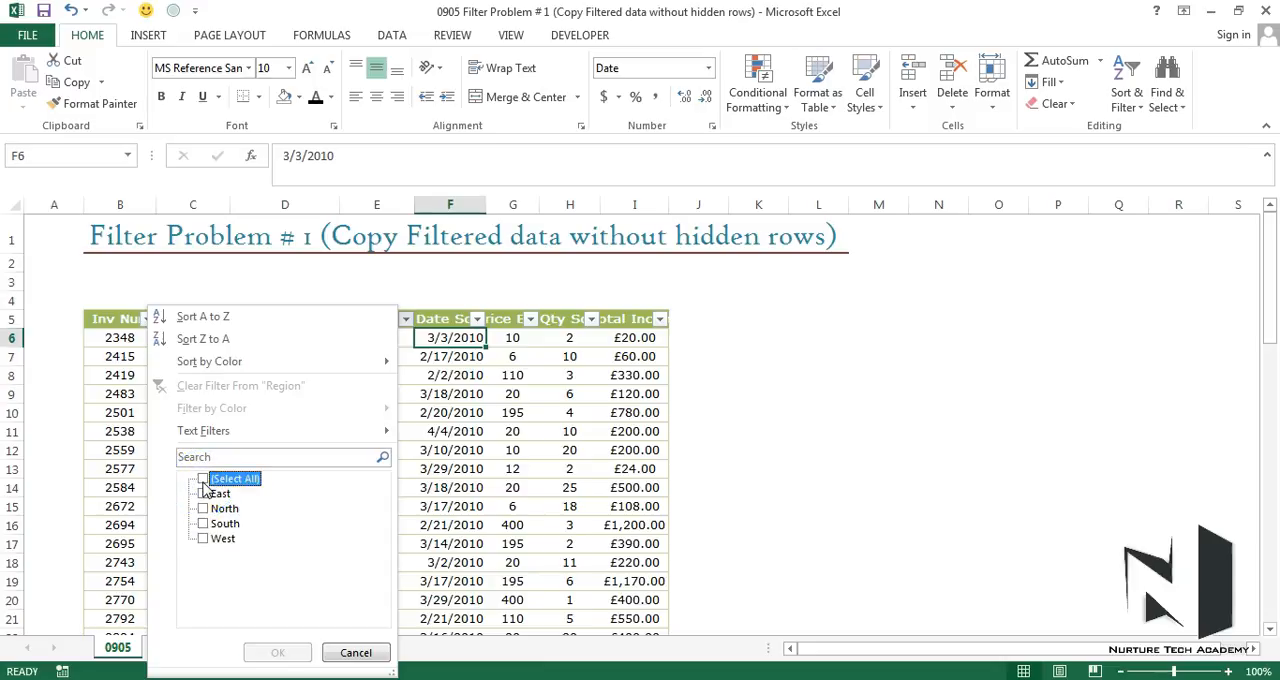
left_click(202, 508)
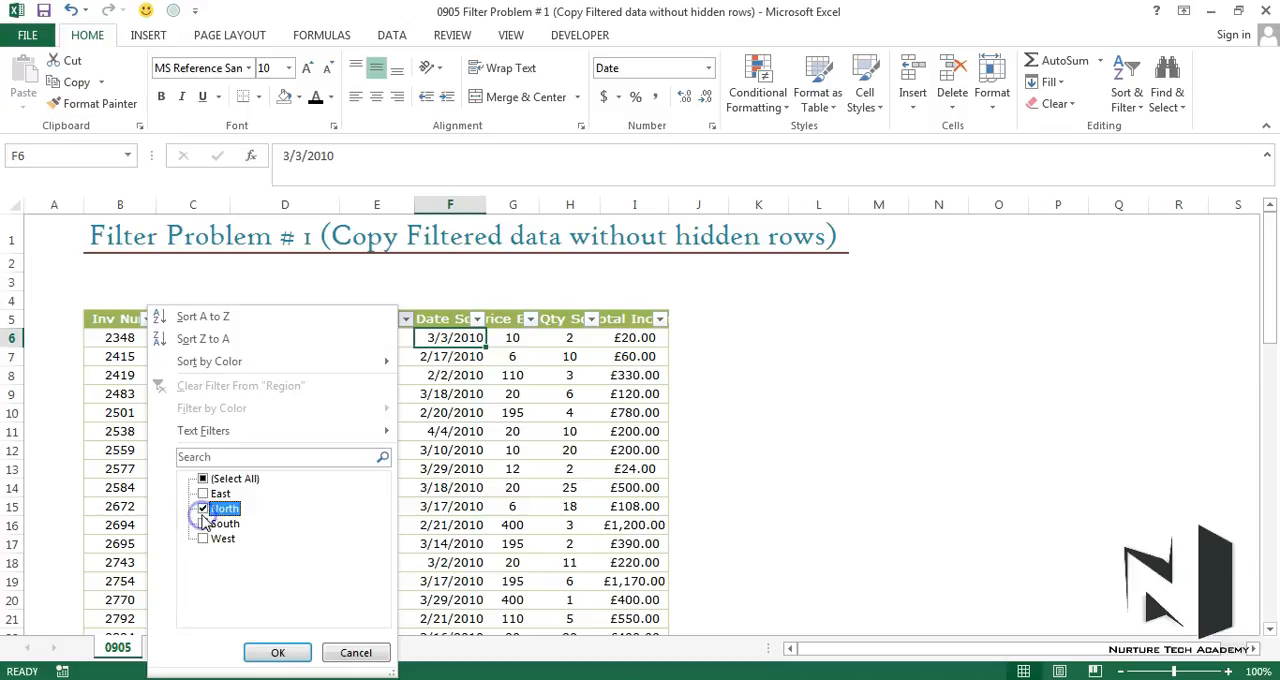
left_click(277, 652)
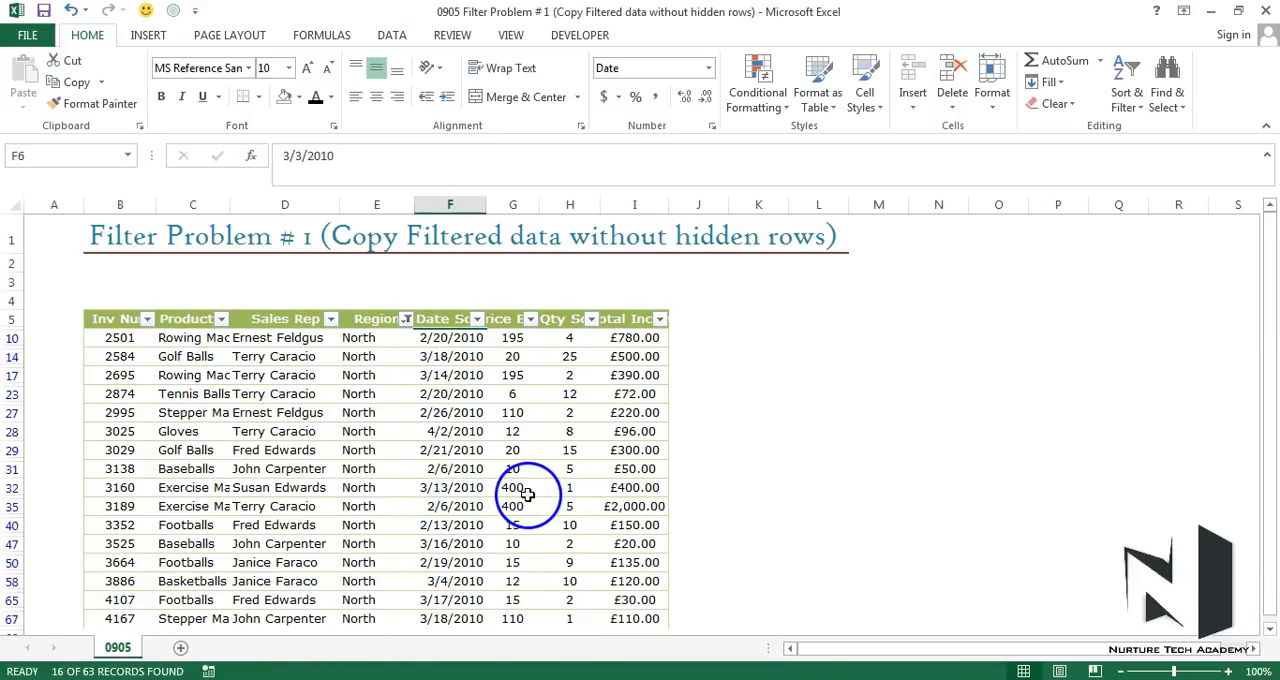
Step: Select the North-filtered table range, header row included, with Ctrl+A
scroll("down", 3)
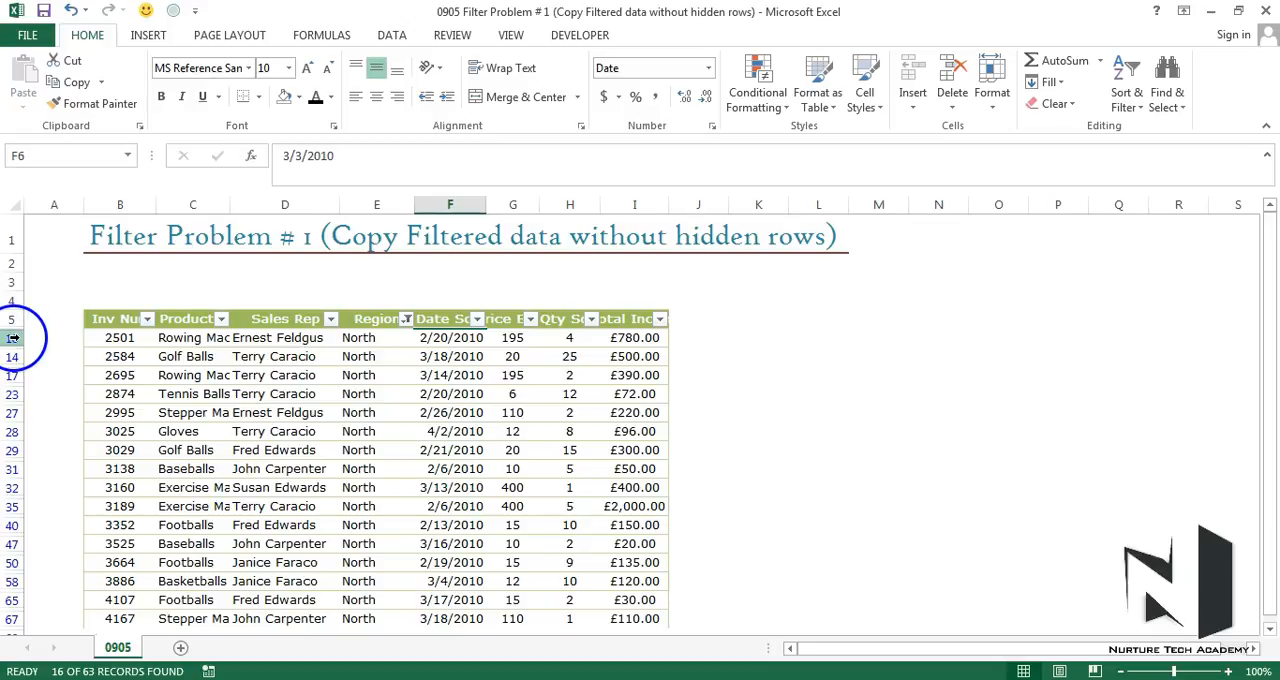
mouse_move(13, 431)
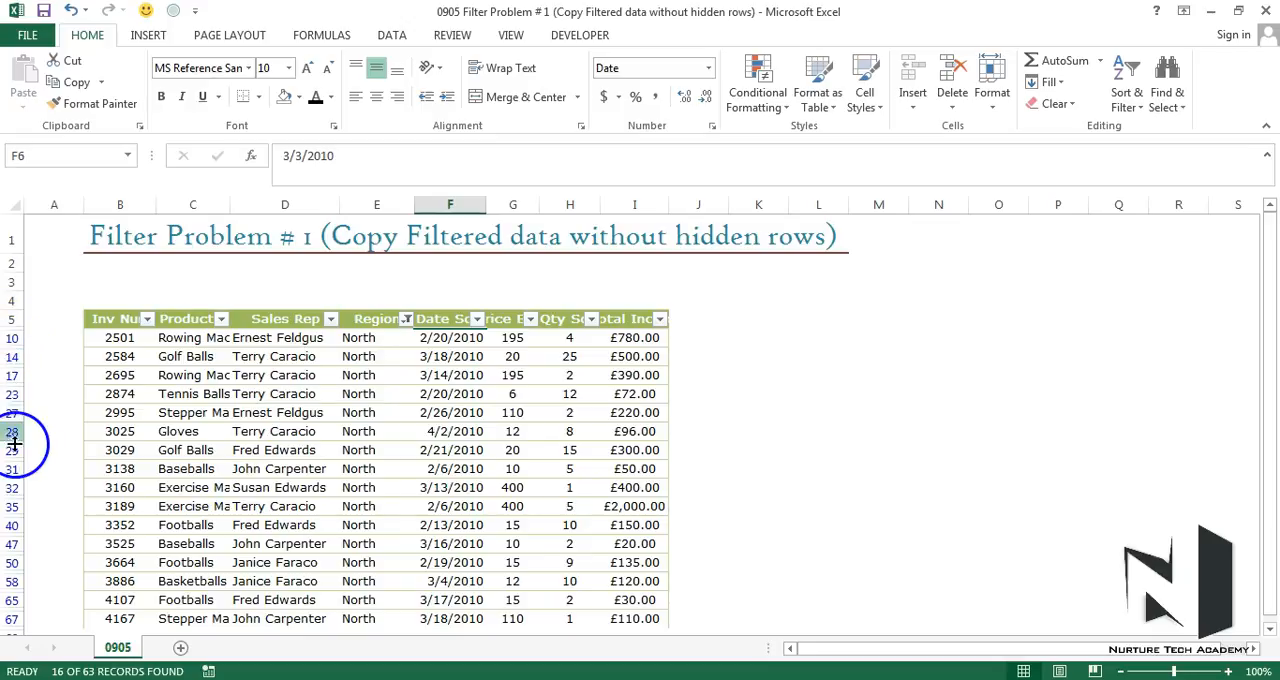
mouse_move(140, 381)
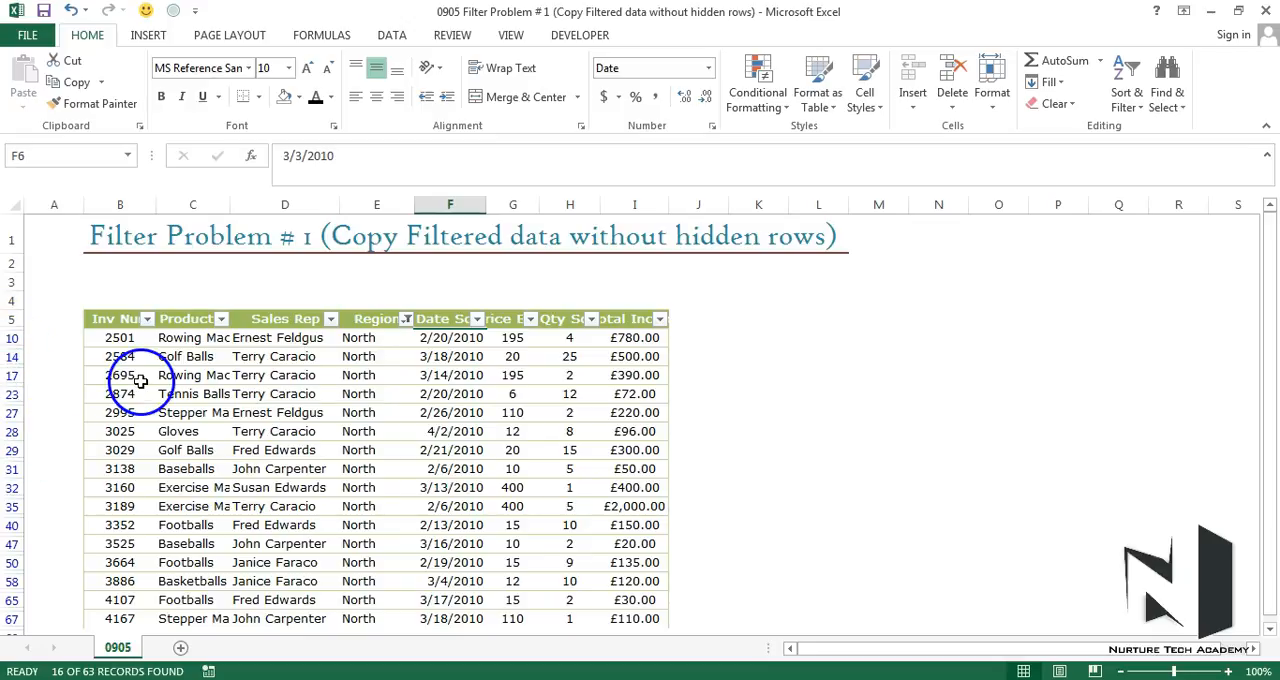
mouse_move(119, 324)
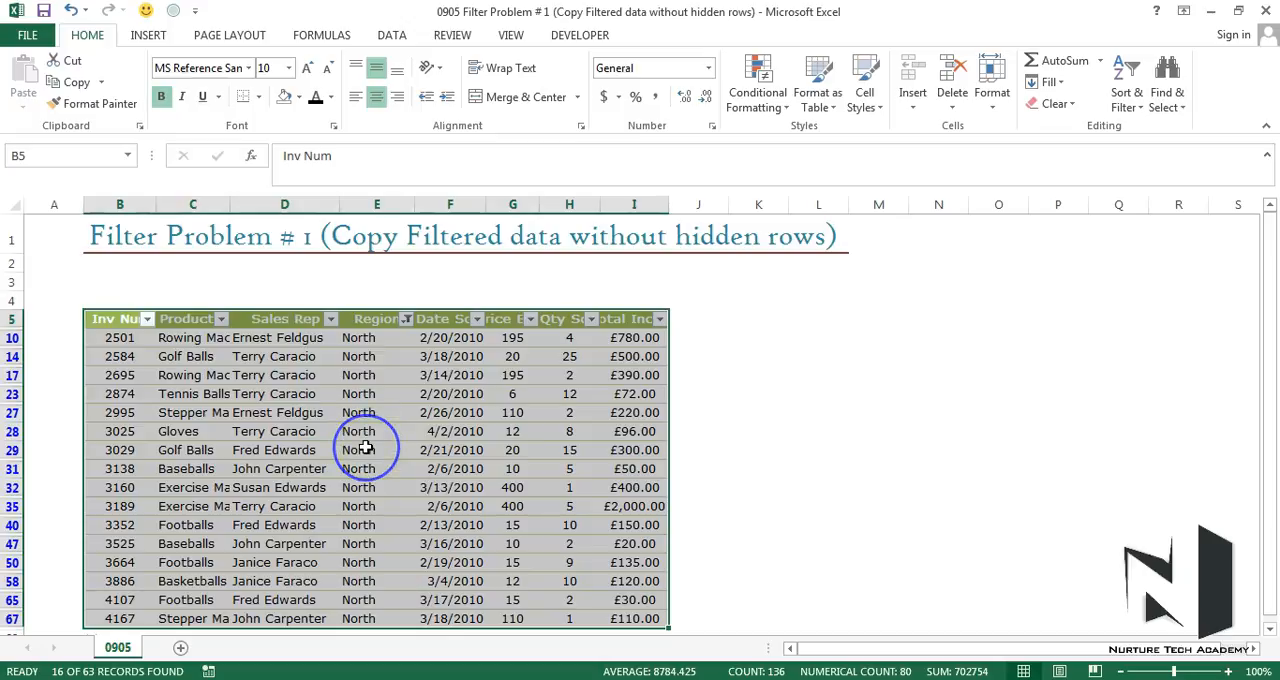
mouse_move(278, 393)
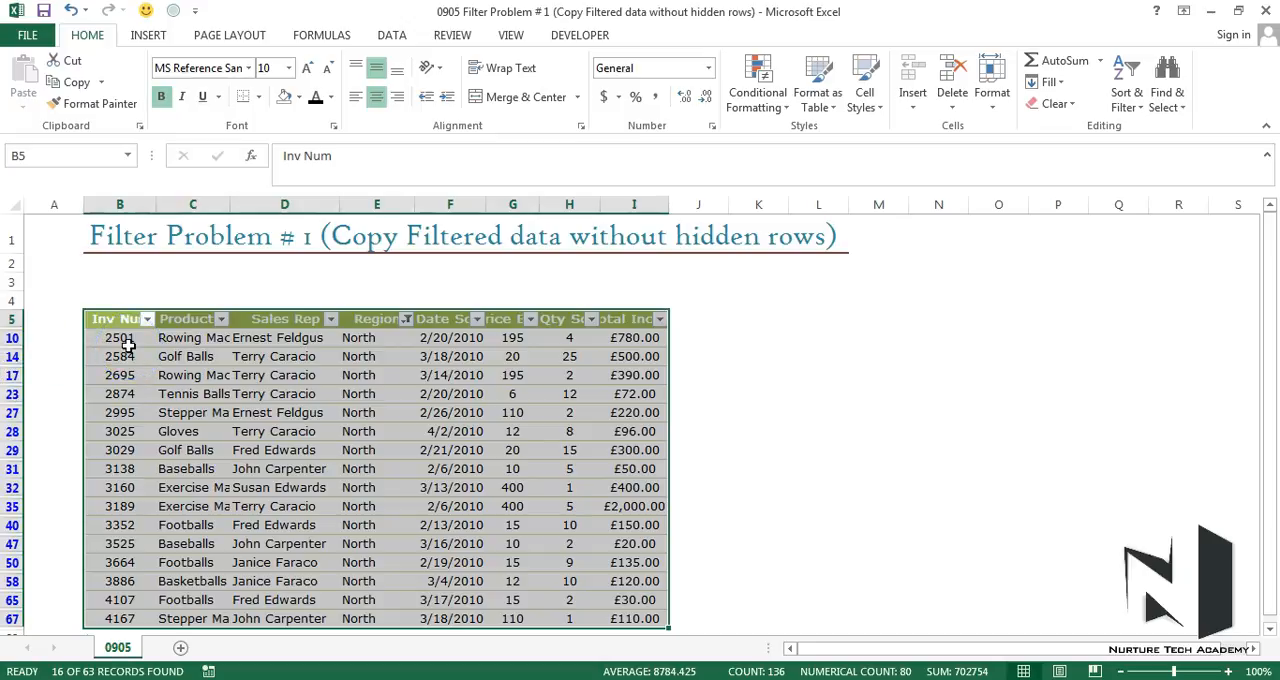
Step: Select the 16 North data rows from B10 to column I, excluding the header
left_click_drag(120, 337, 377, 412)
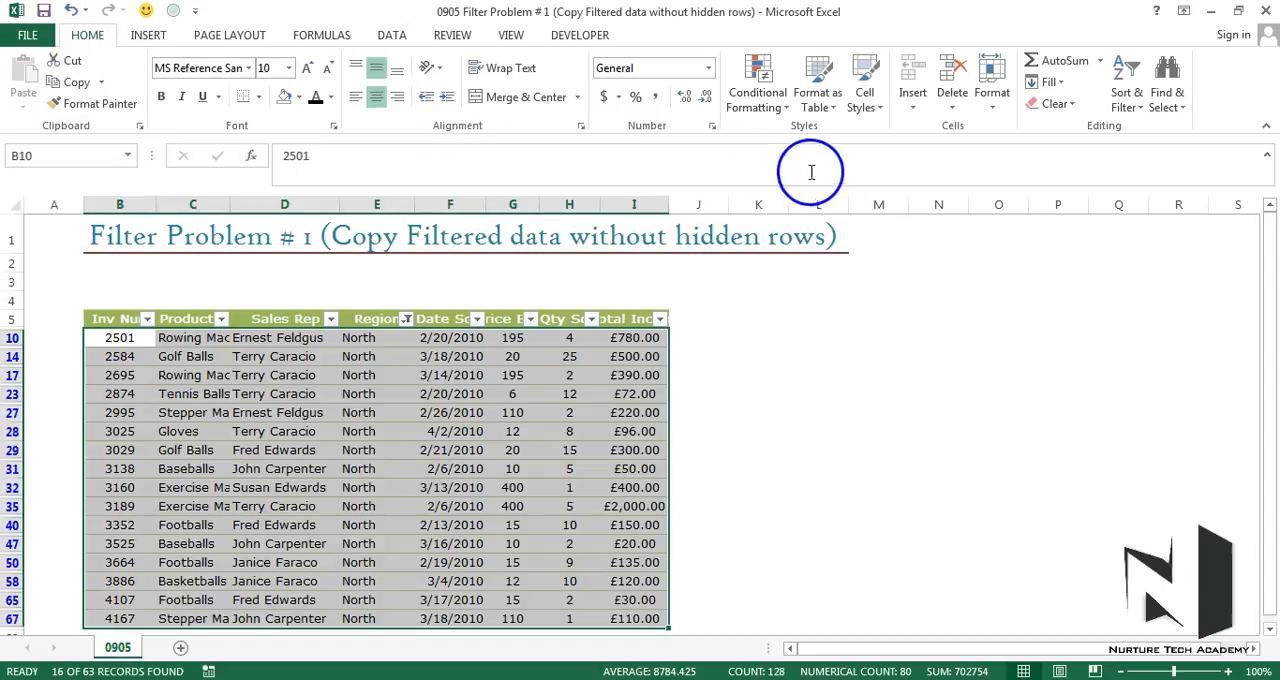
mouse_move(1167, 80)
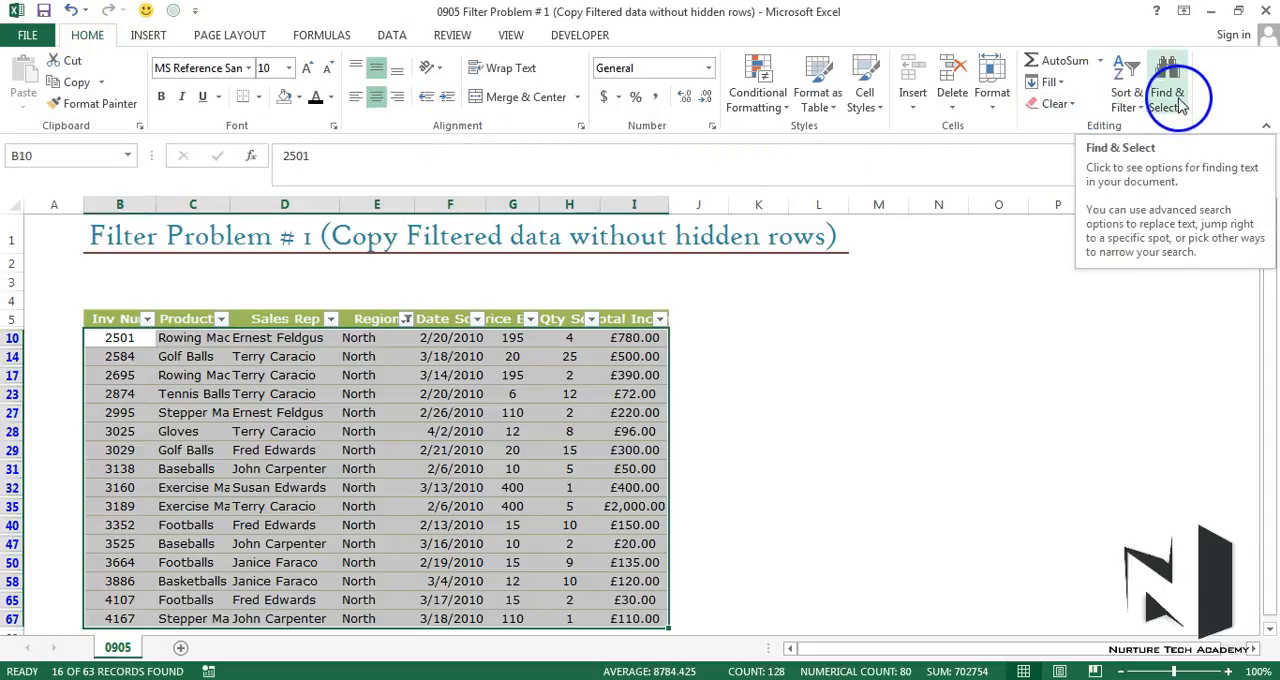
Step: Open the Find & Select dropdown on the Home ribbon
left_click(1169, 82)
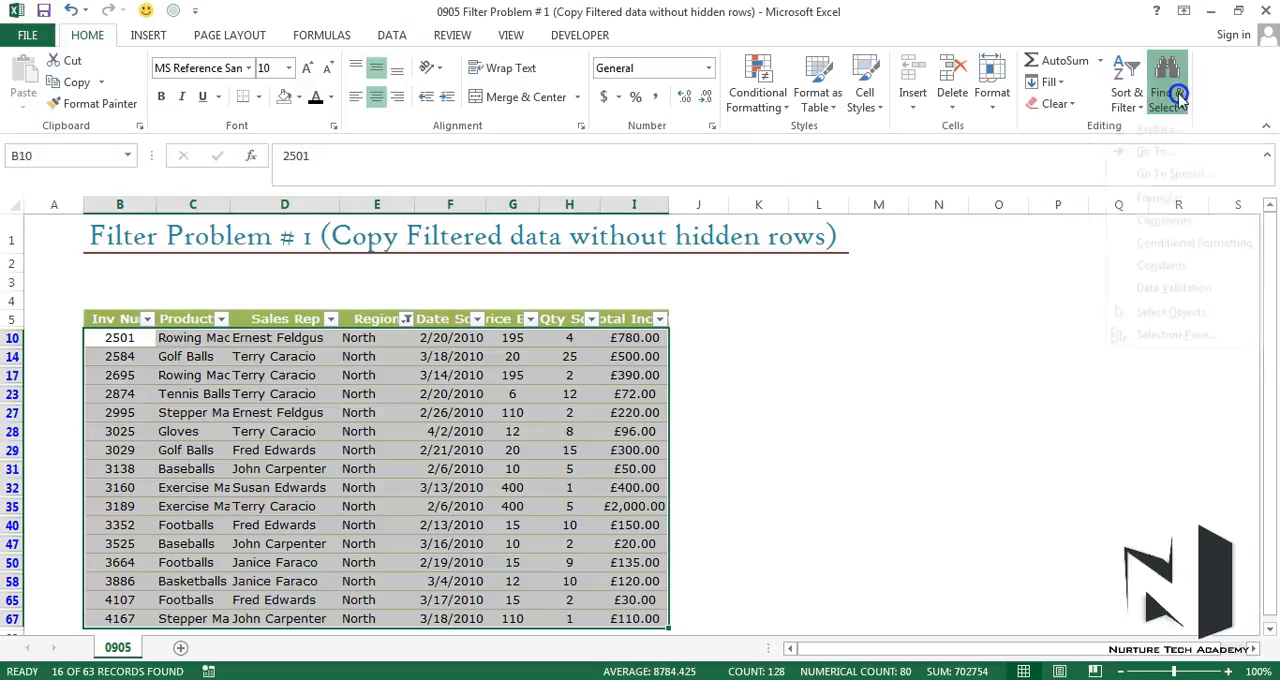
left_click(1170, 85)
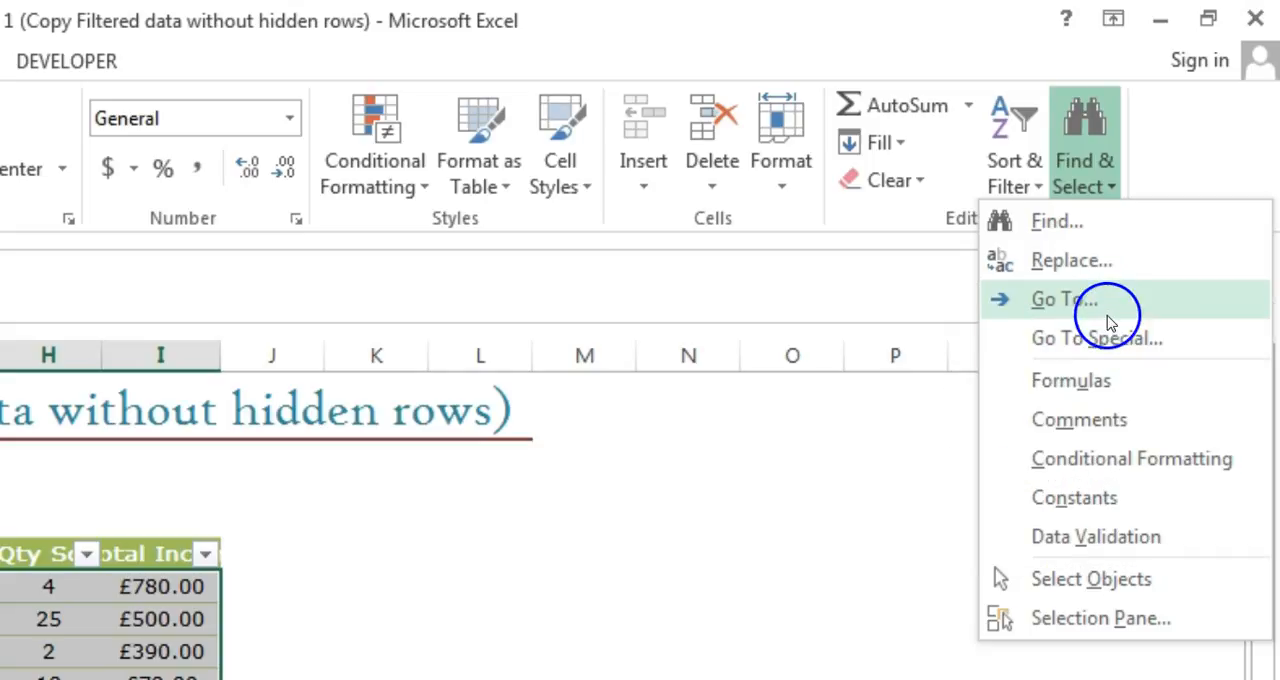
mouse_move(1107, 337)
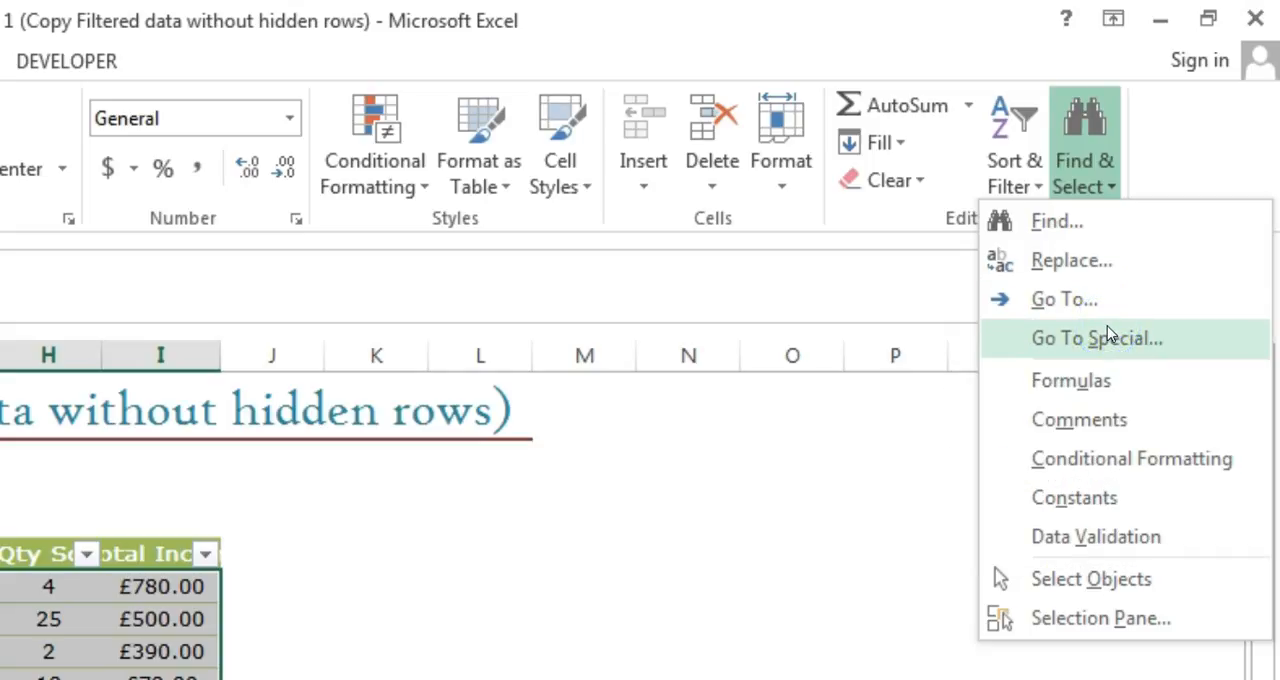
left_click(1078, 345)
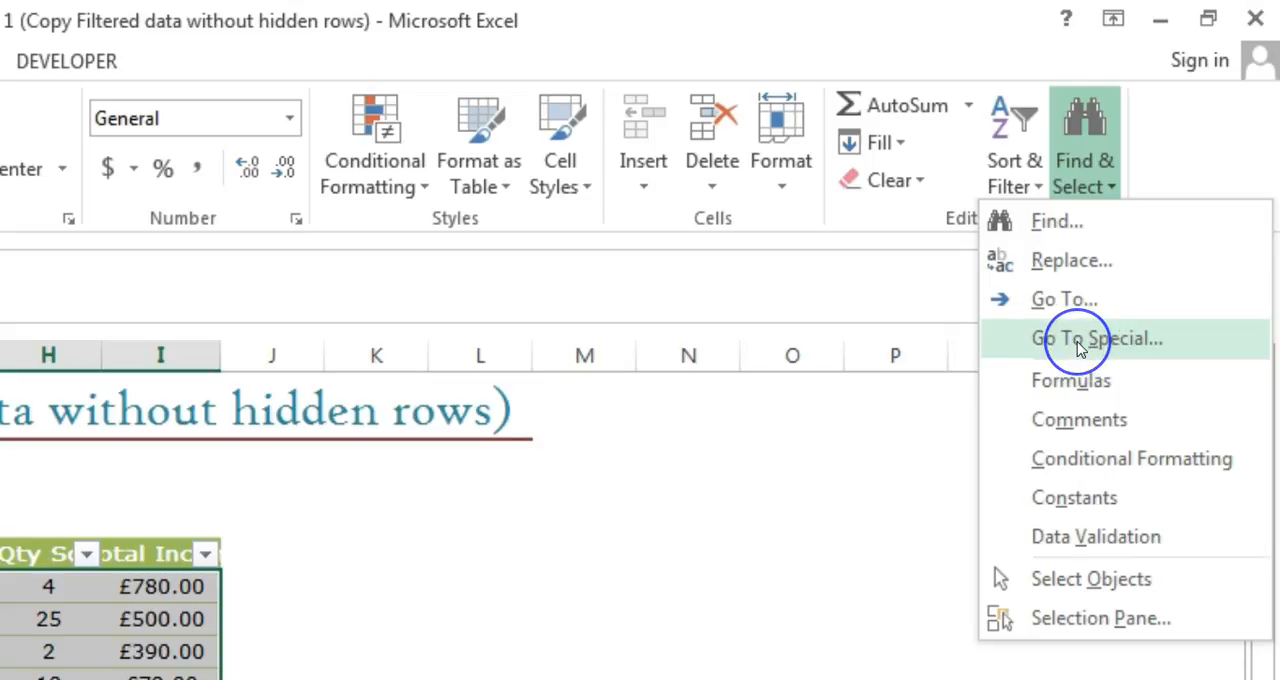
mouse_move(1092, 308)
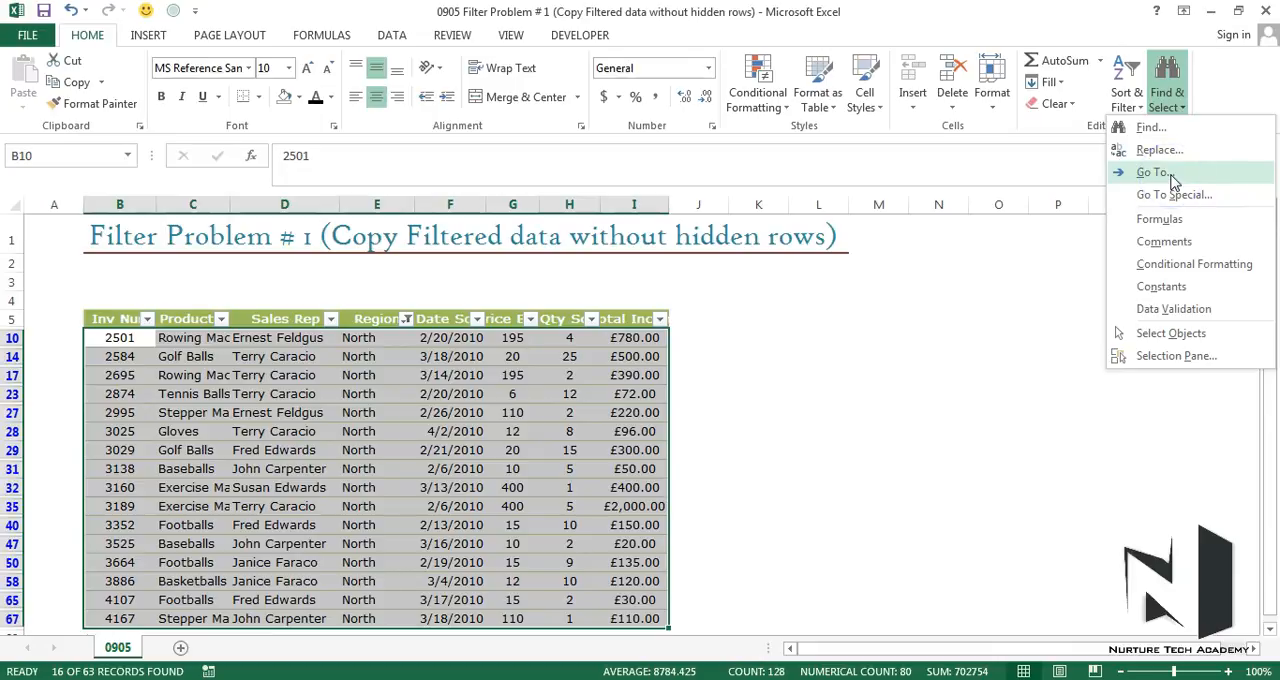
Step: Choose Go To from the Find & Select menu
left_click(1152, 172)
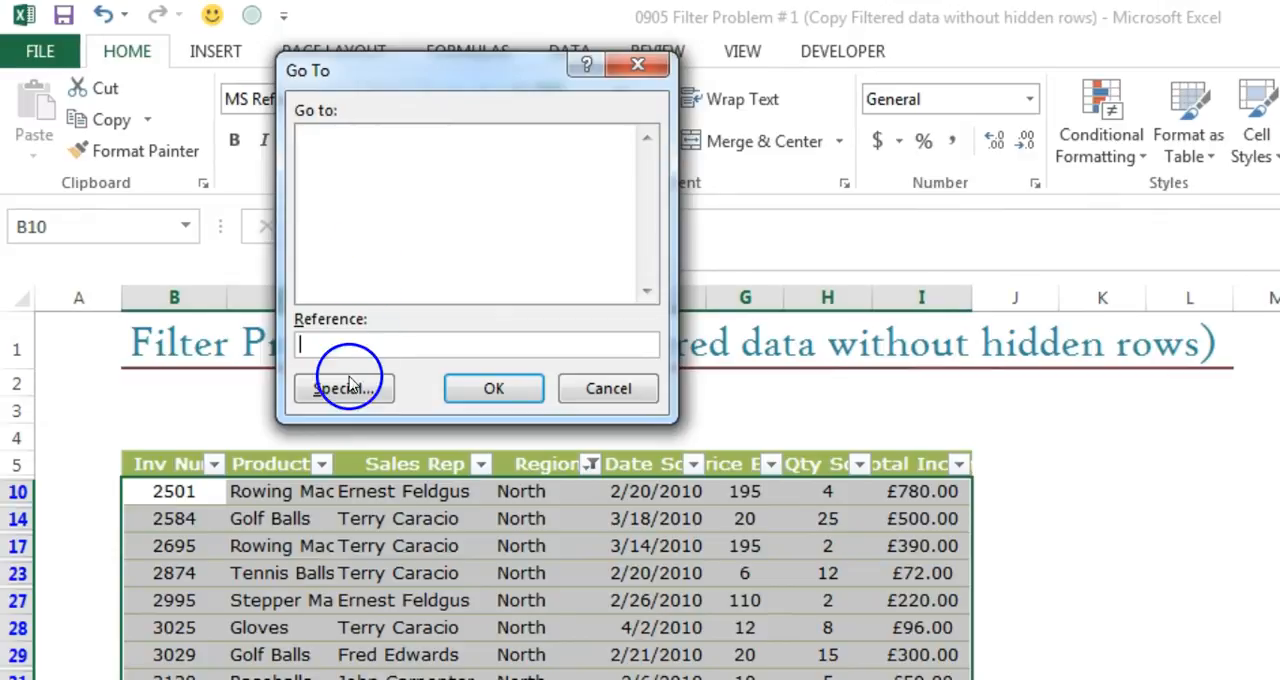
mouse_move(349, 396)
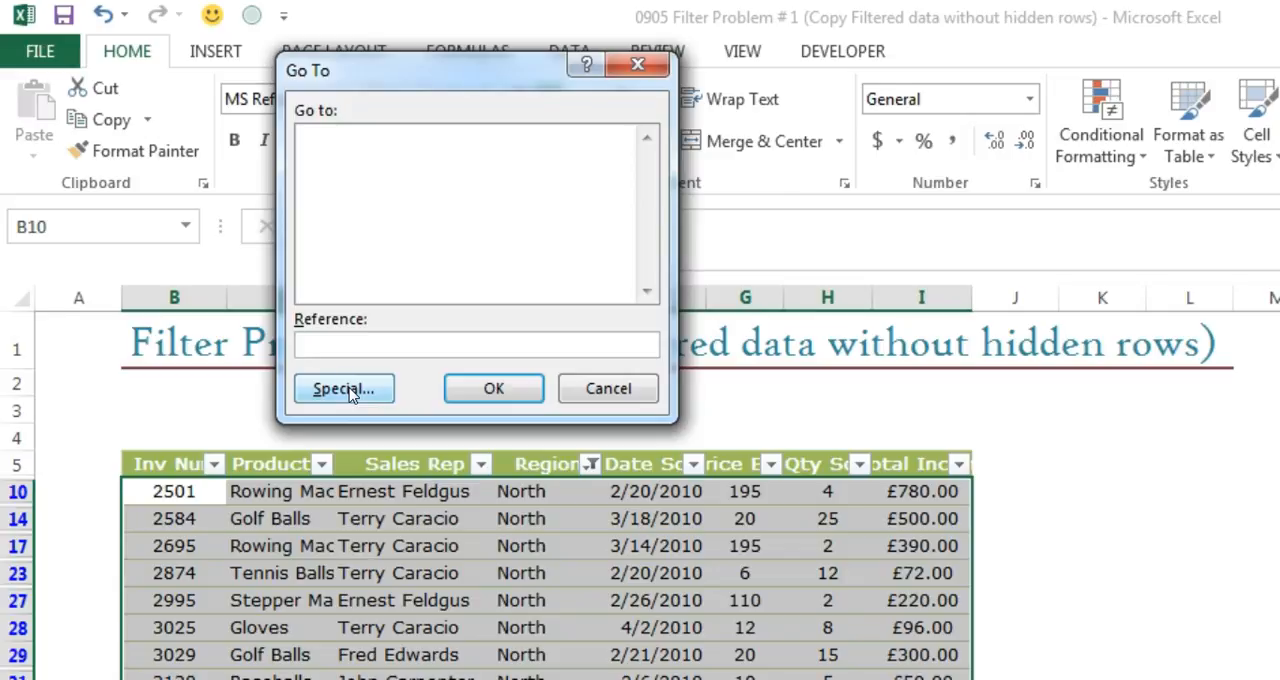
Step: Preview Formulas, Constants, Comments and Visible cells only in Go To Special, then cancel
left_click(343, 388)
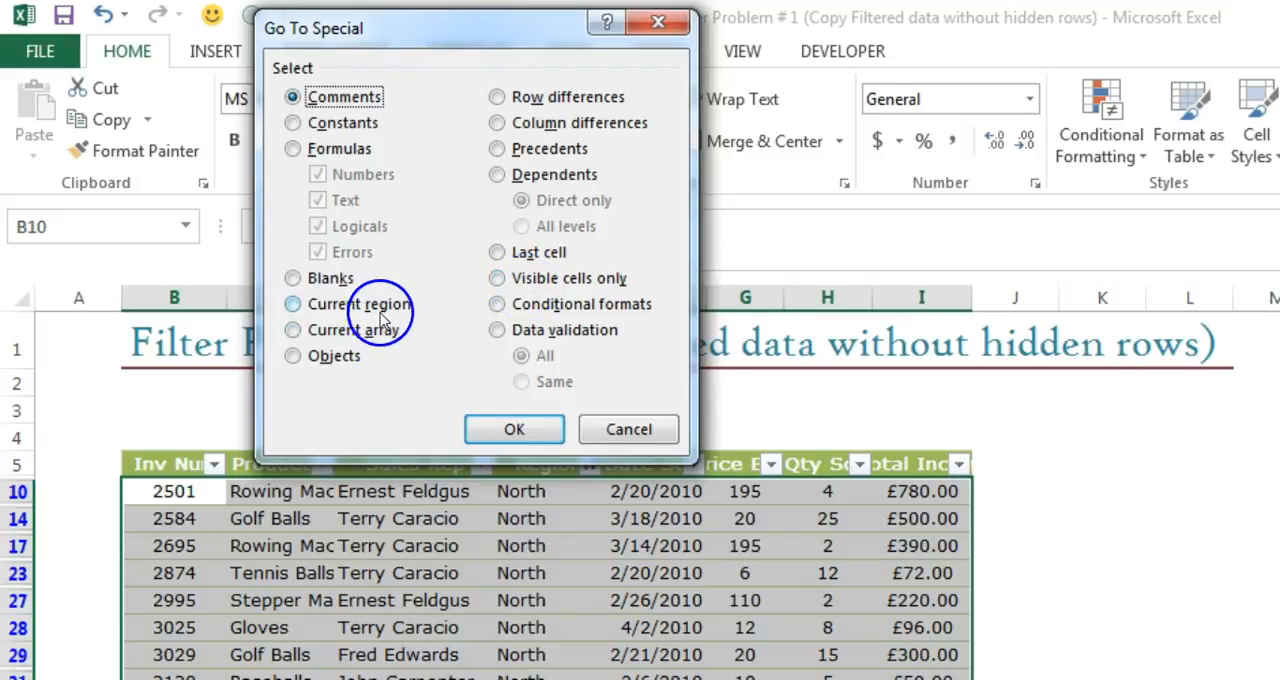
mouse_move(399, 413)
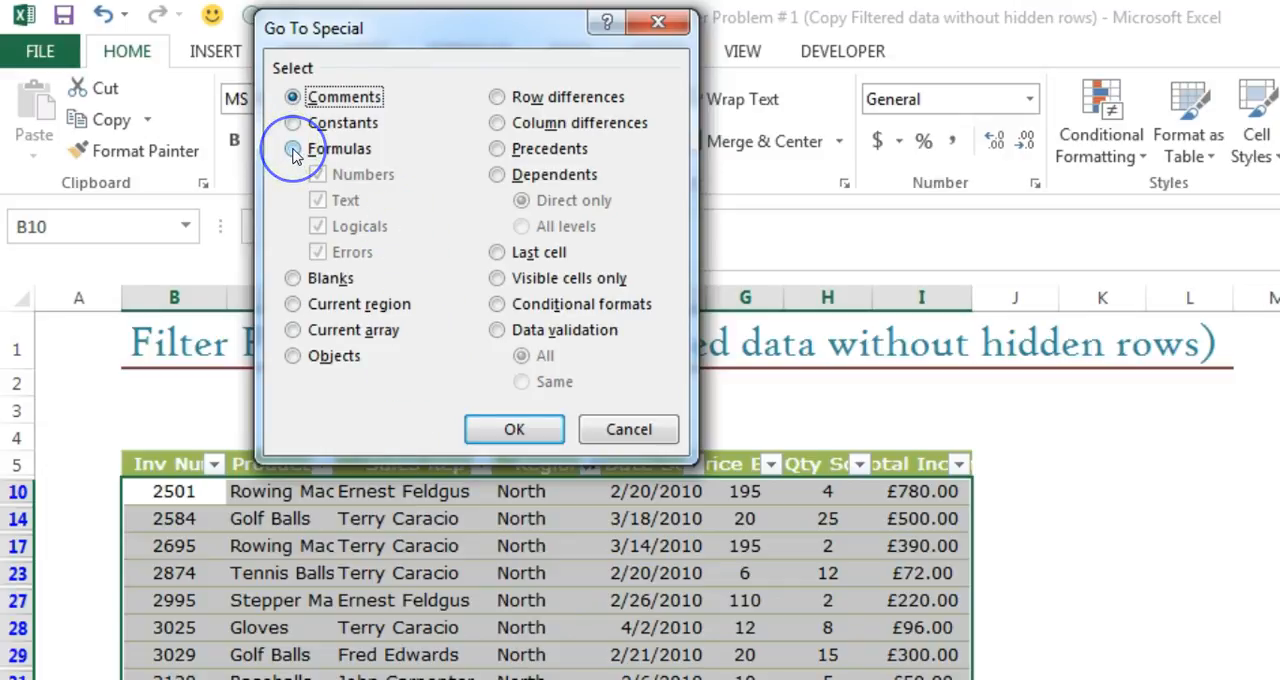
left_click(293, 148)
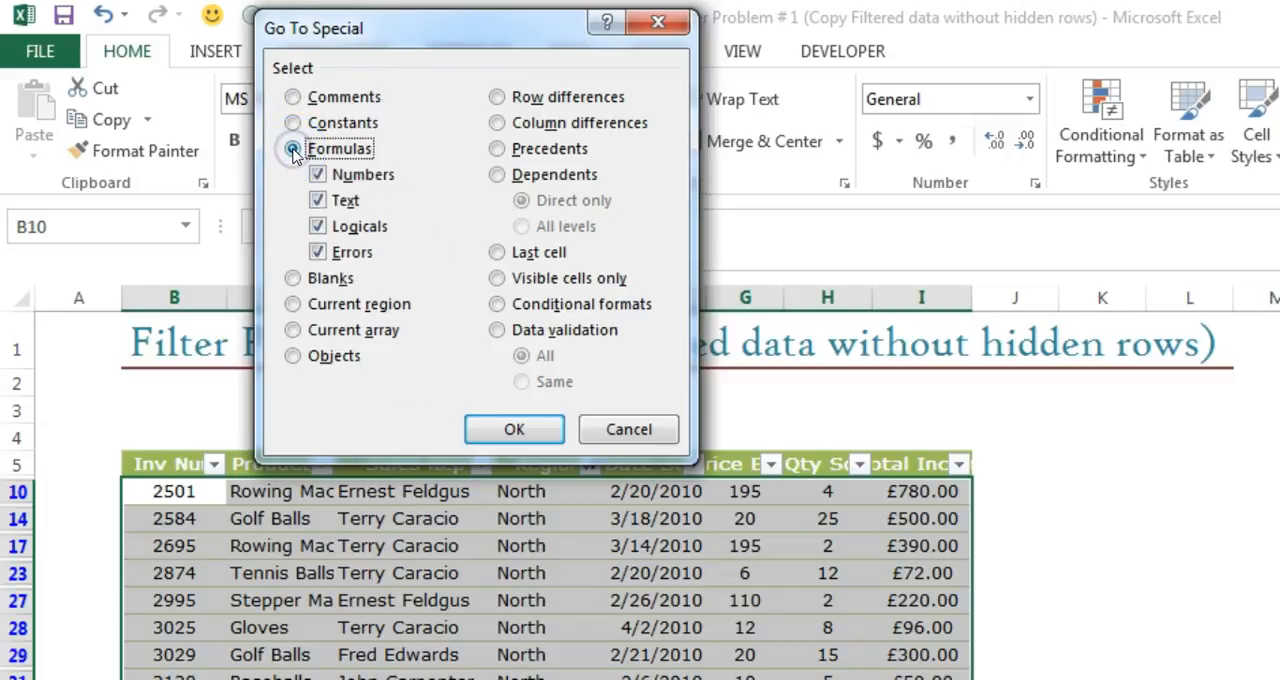
left_click(293, 122)
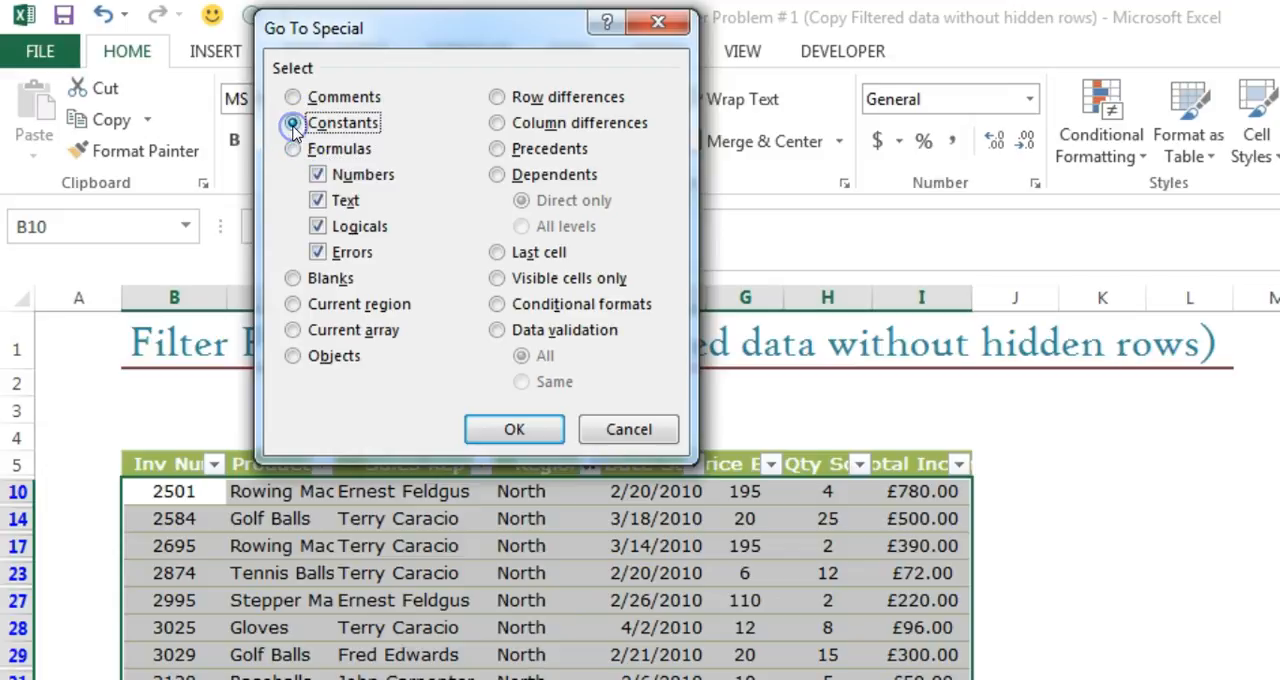
left_click(293, 96)
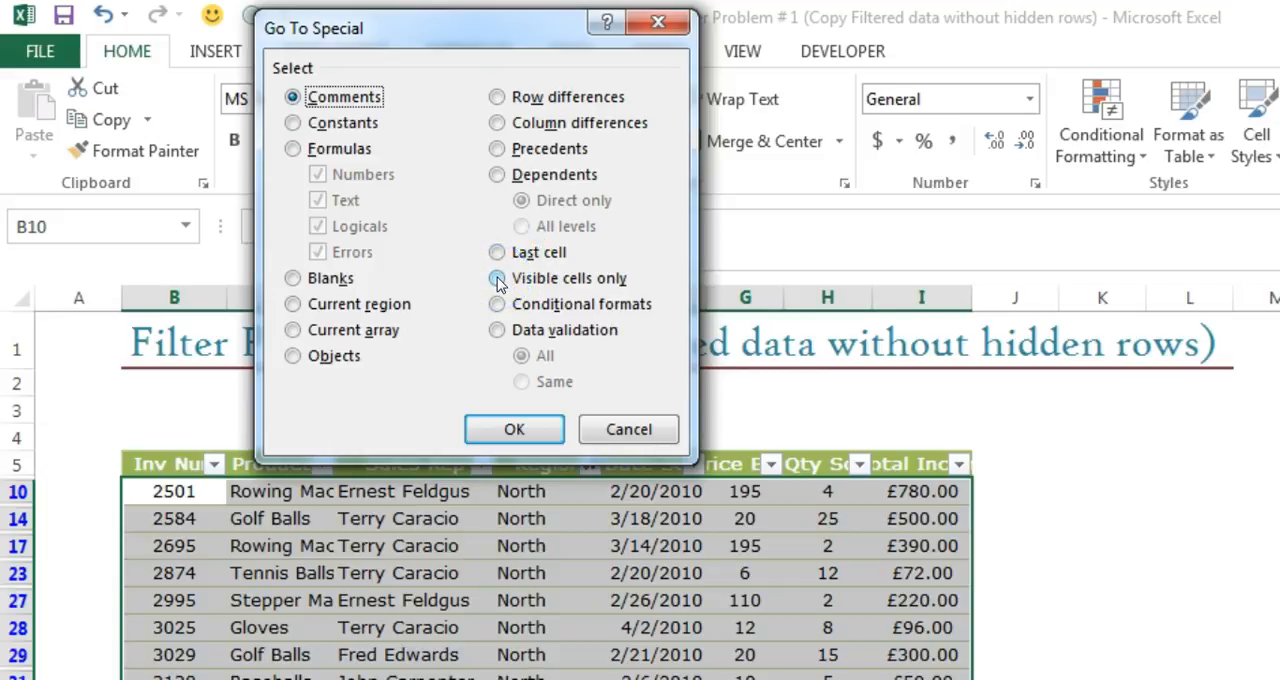
left_click(496, 278)
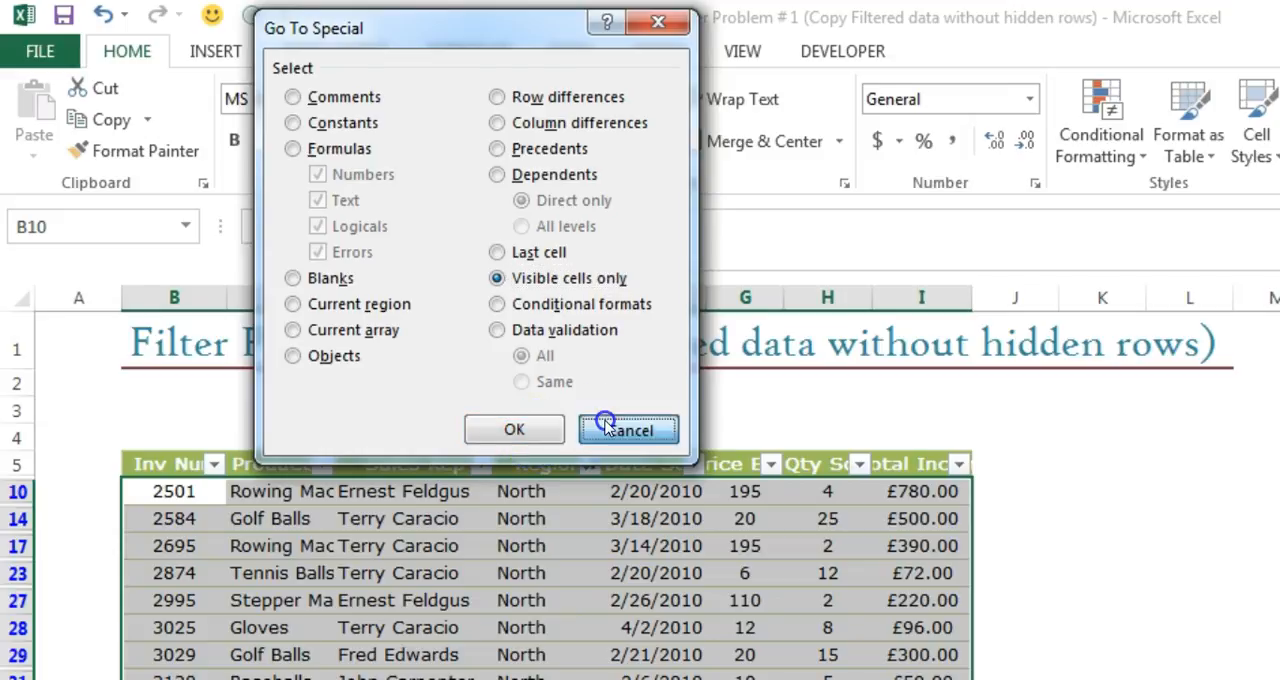
left_click(628, 429)
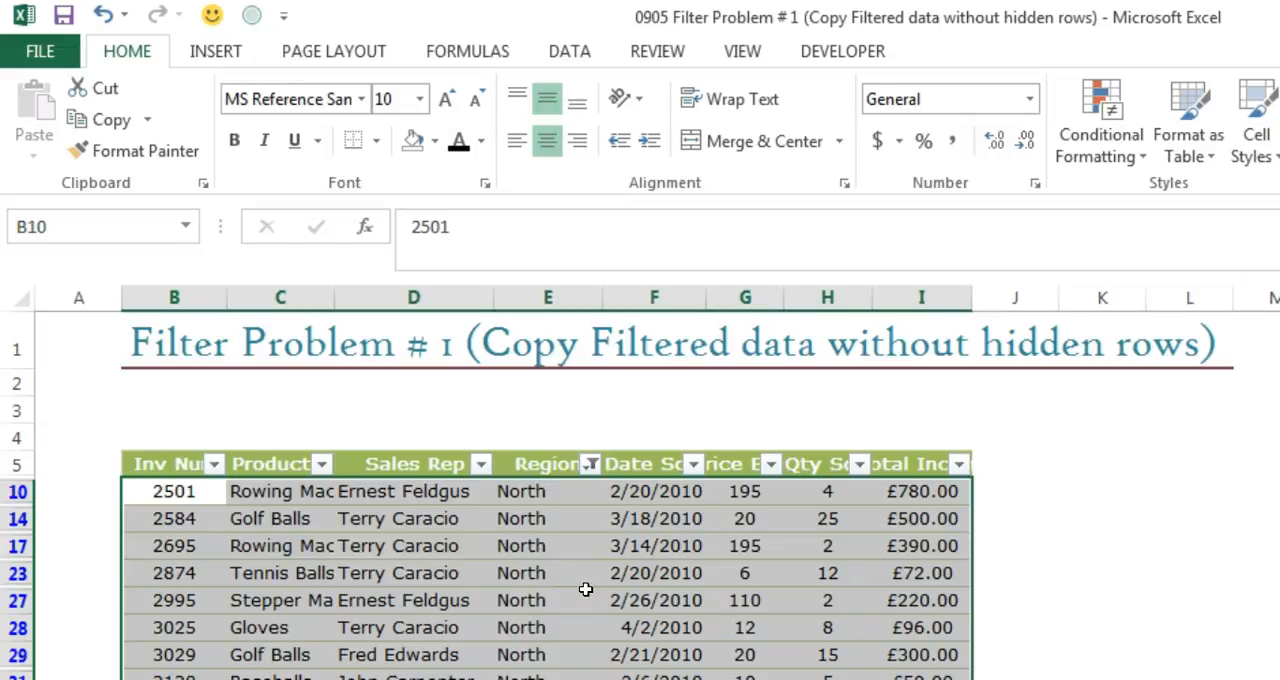
Step: Reopen Go To with F5, try Visible cells only in Special, and cancel back
key("F5")
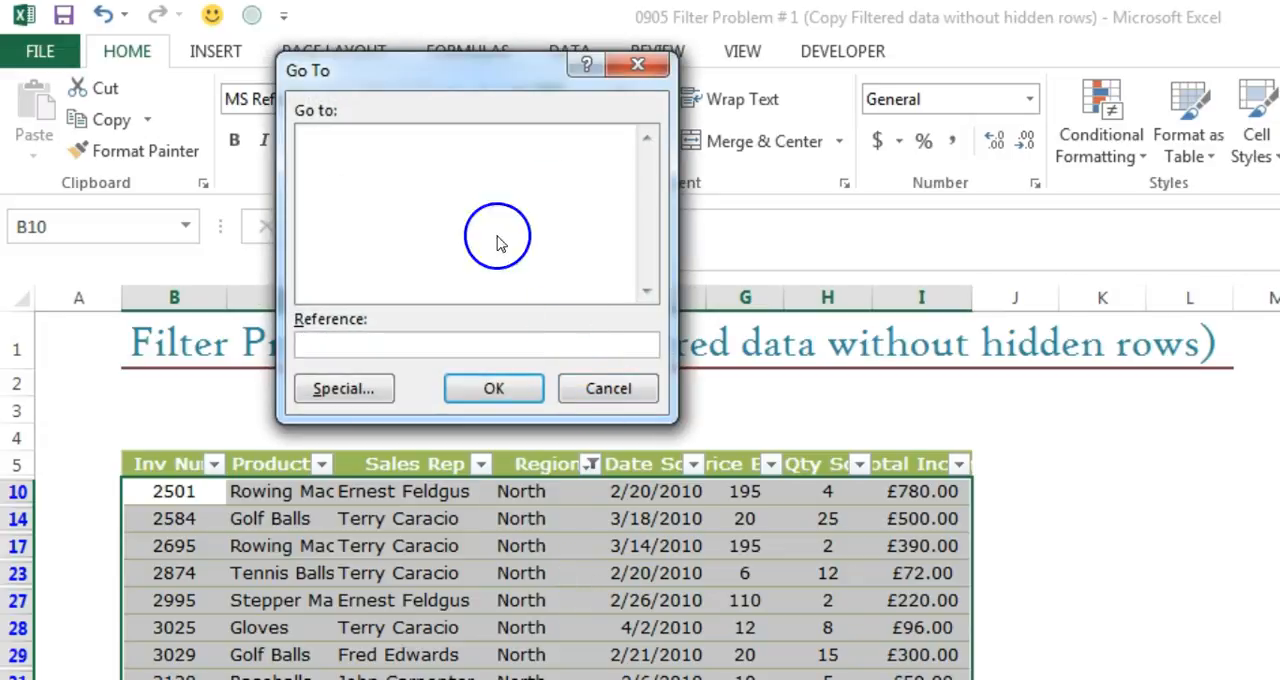
mouse_move(344, 389)
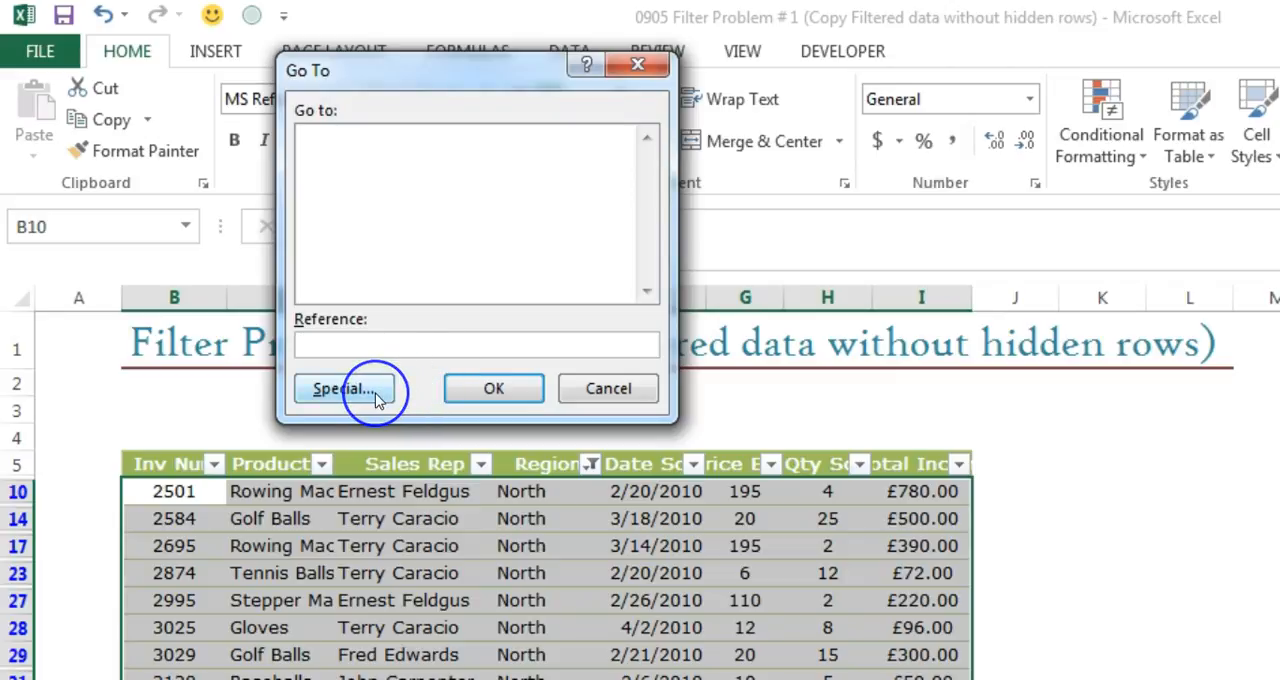
left_click(343, 388)
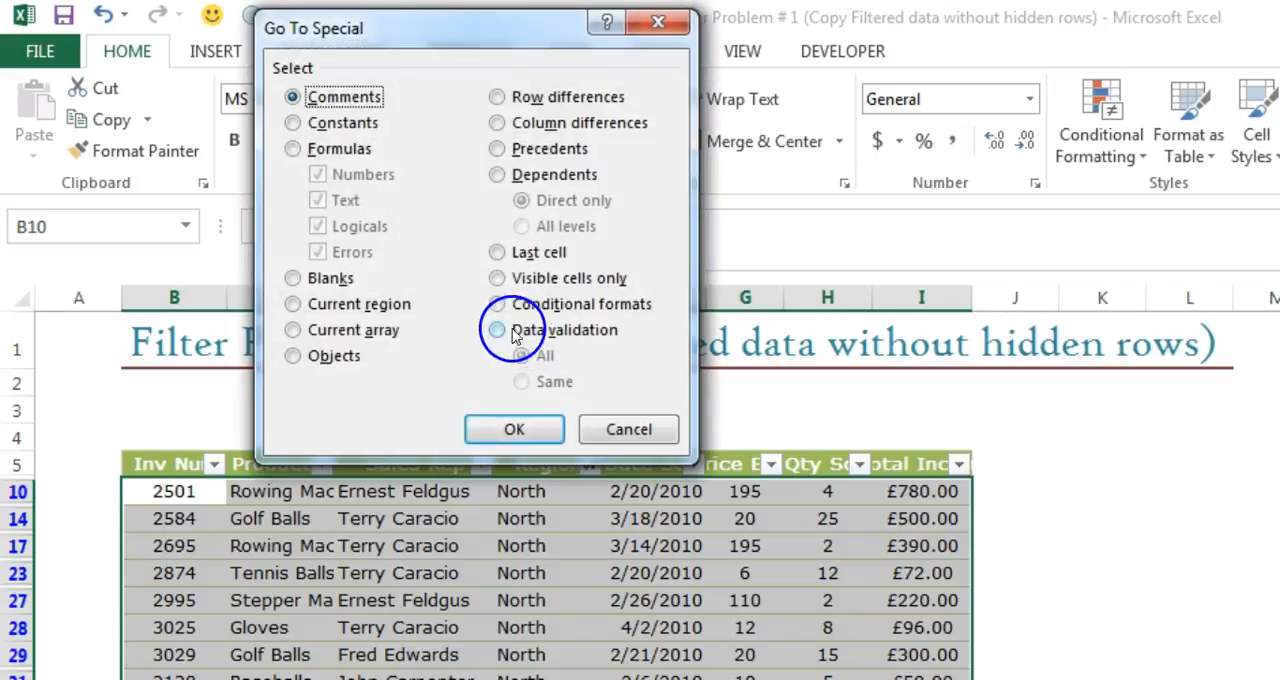
left_click(496, 278)
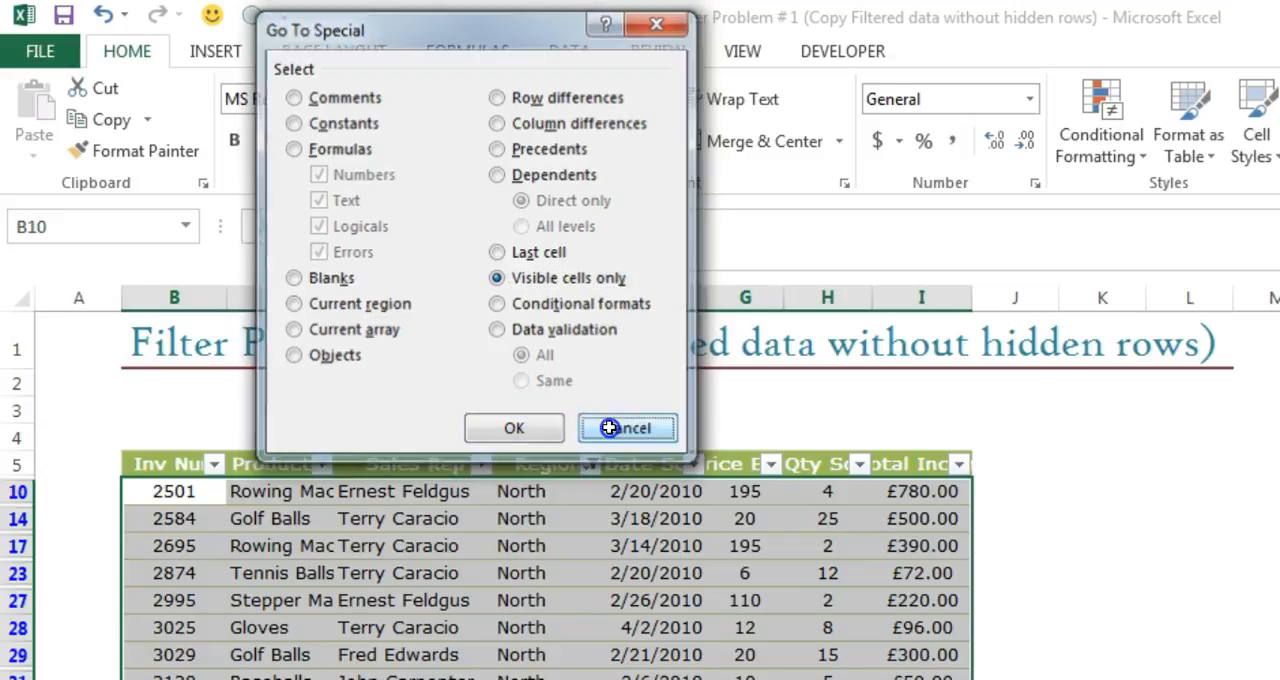
left_click(628, 427)
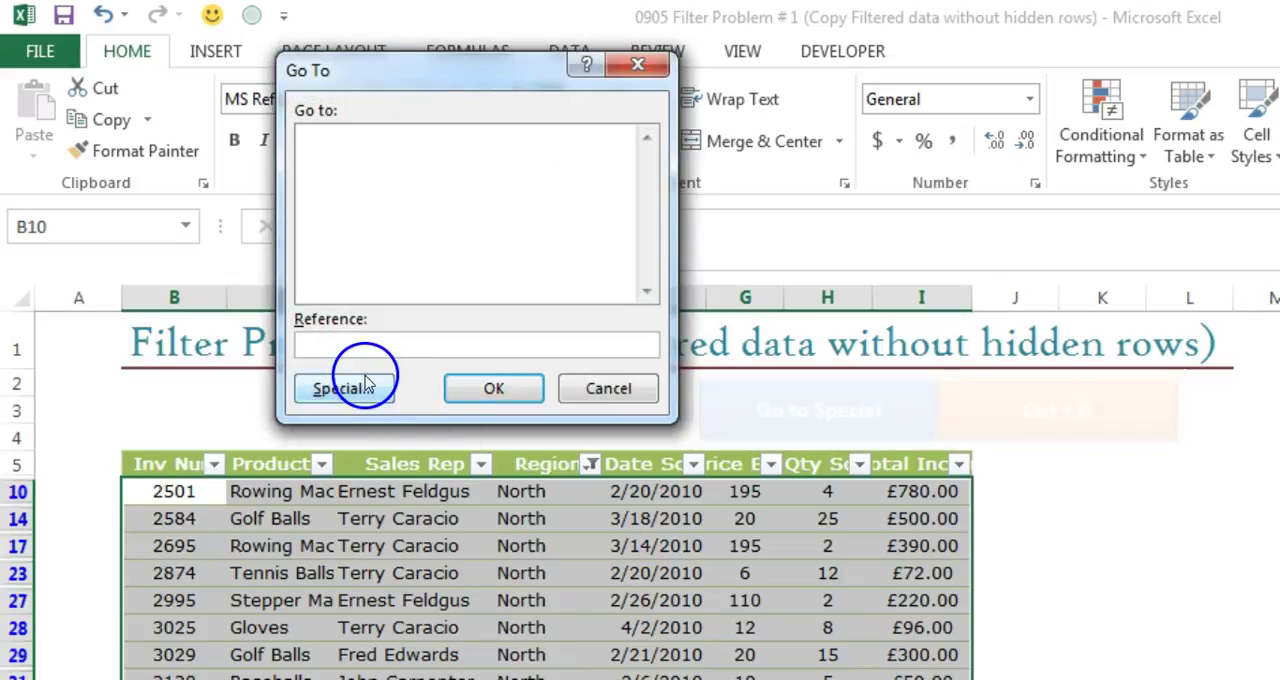
Step: Apply Go To Special with Visible cells only to select just the visible North rows
left_click(344, 388)
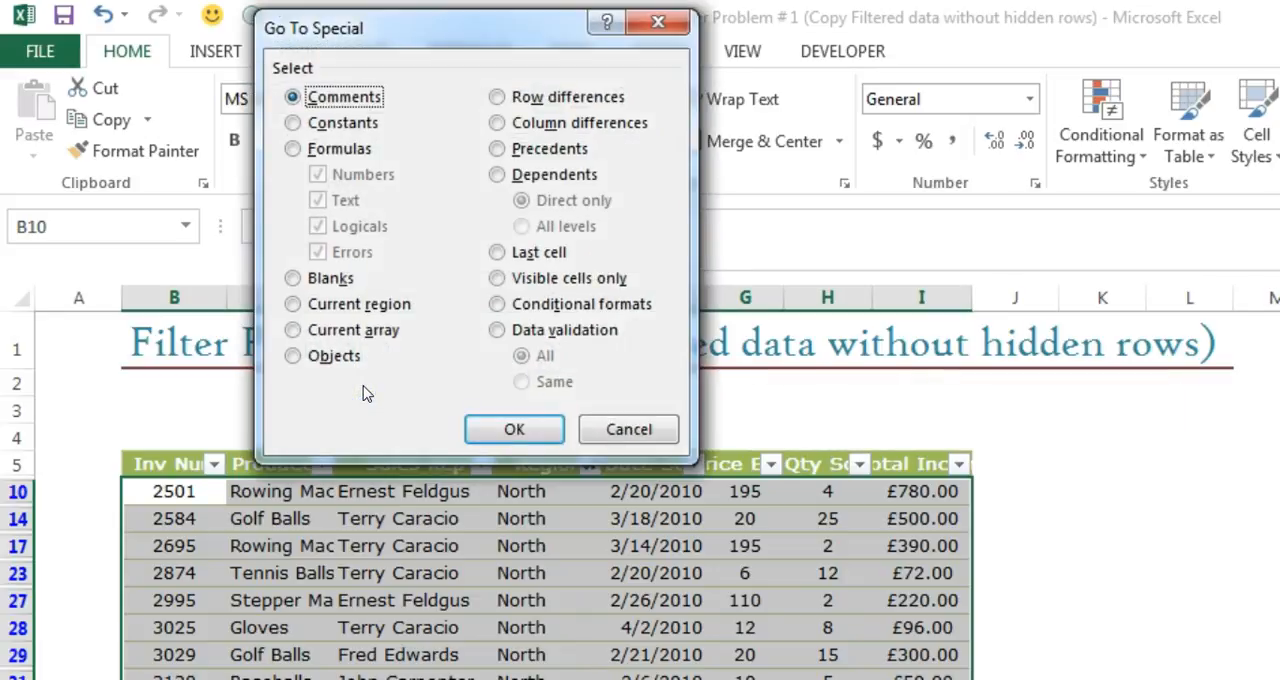
left_click(496, 278)
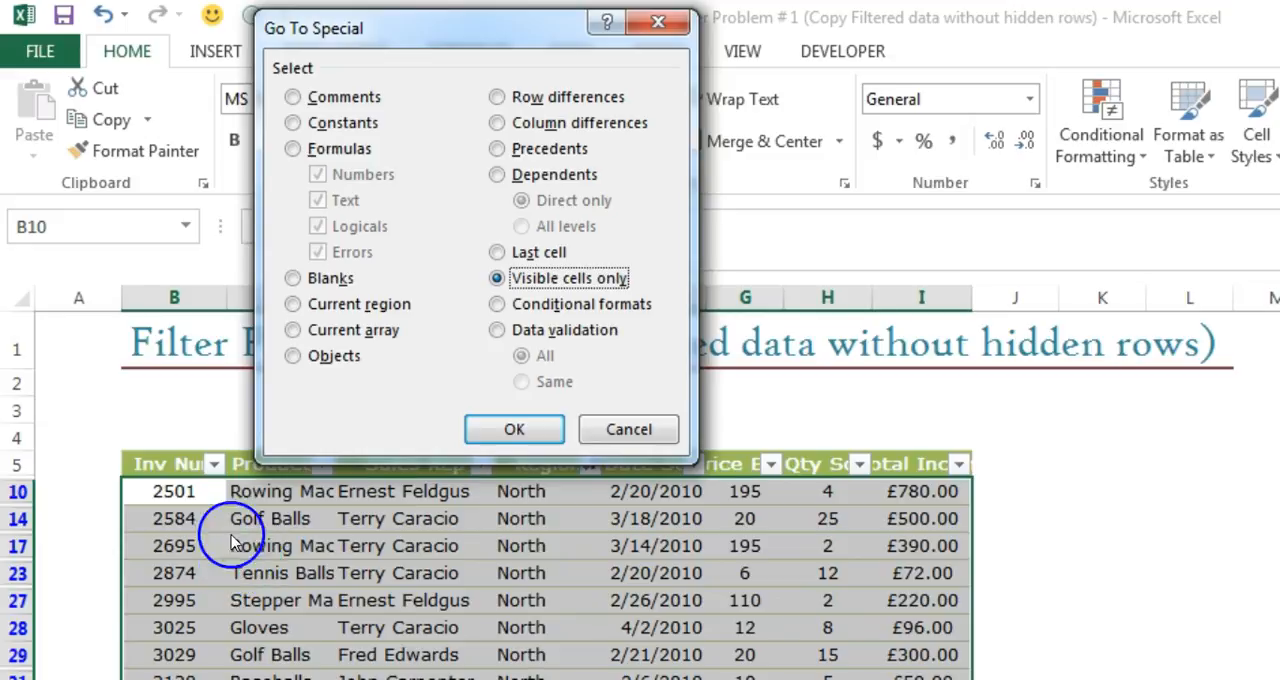
mouse_move(192, 497)
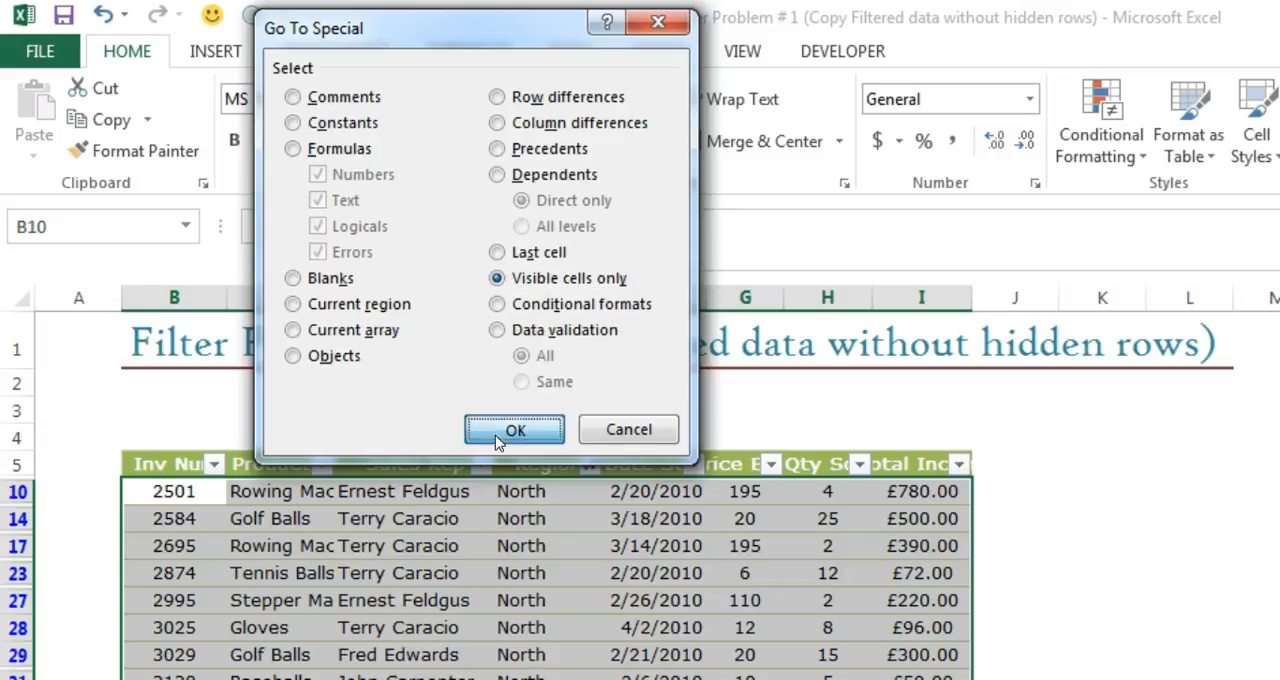
left_click(514, 429)
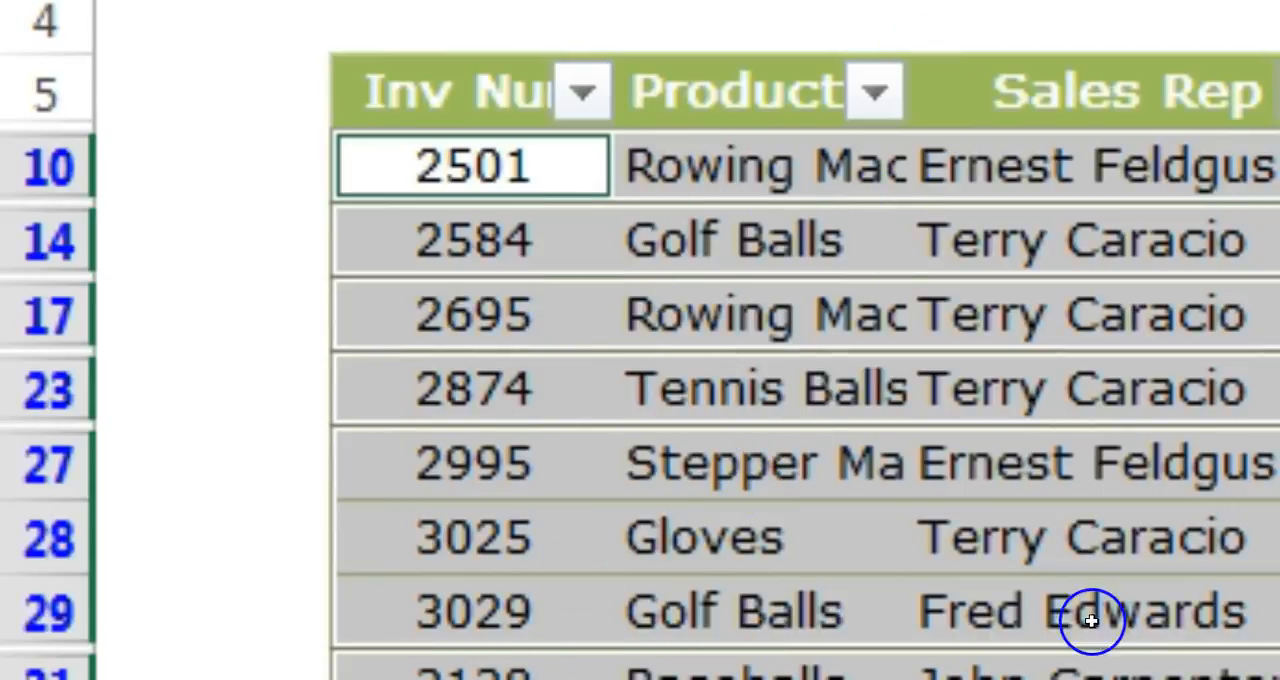
mouse_move(866, 654)
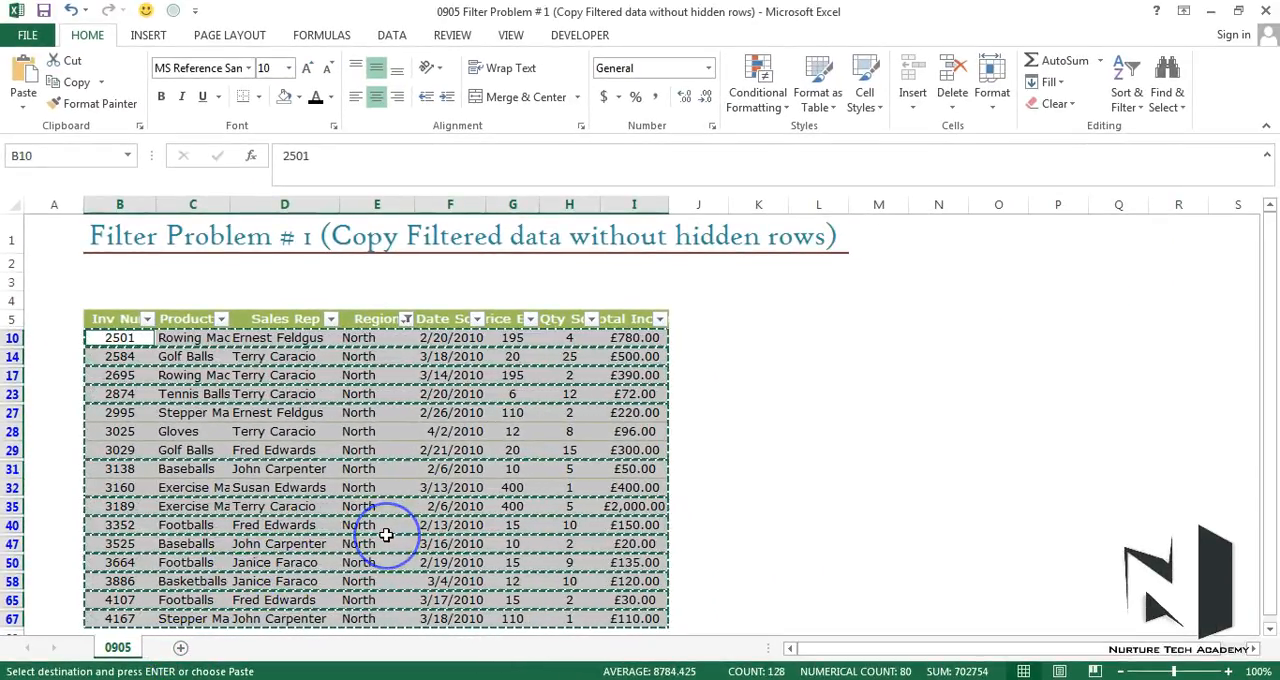
mouse_move(386, 535)
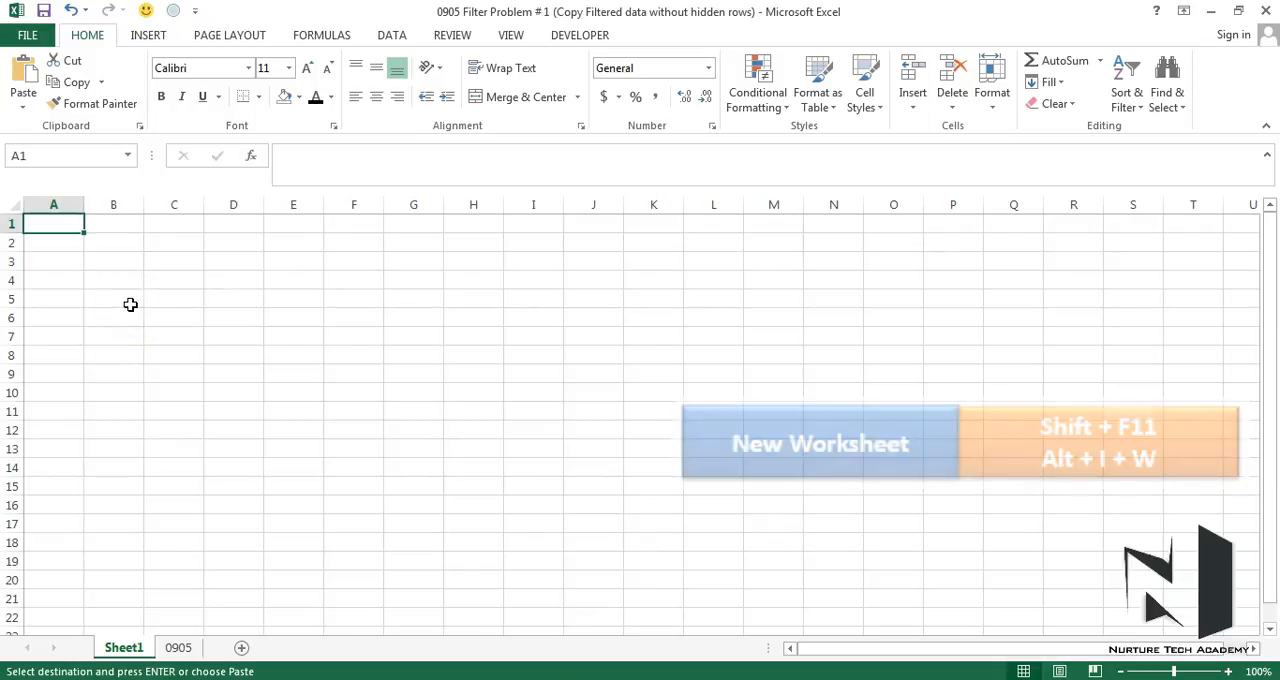
Step: Paste the 16 North rows into Sheet1, then return to the 0905 sheet
key("ctrl+v")
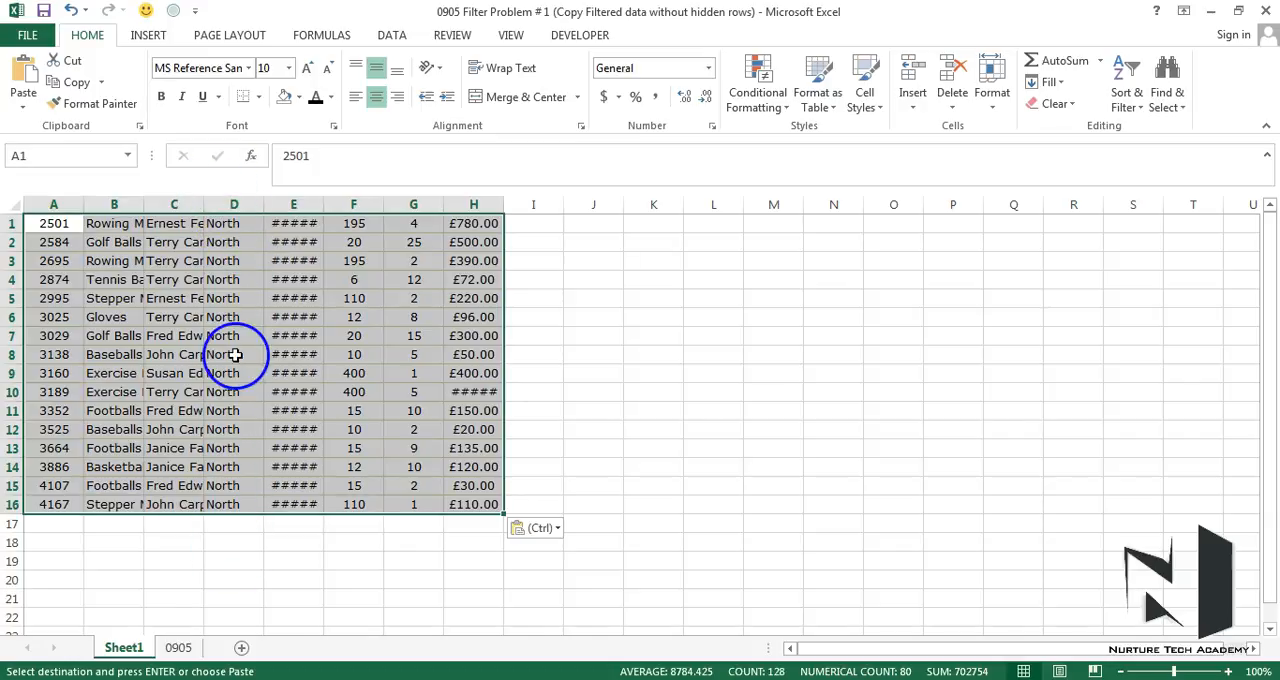
left_click(183, 647)
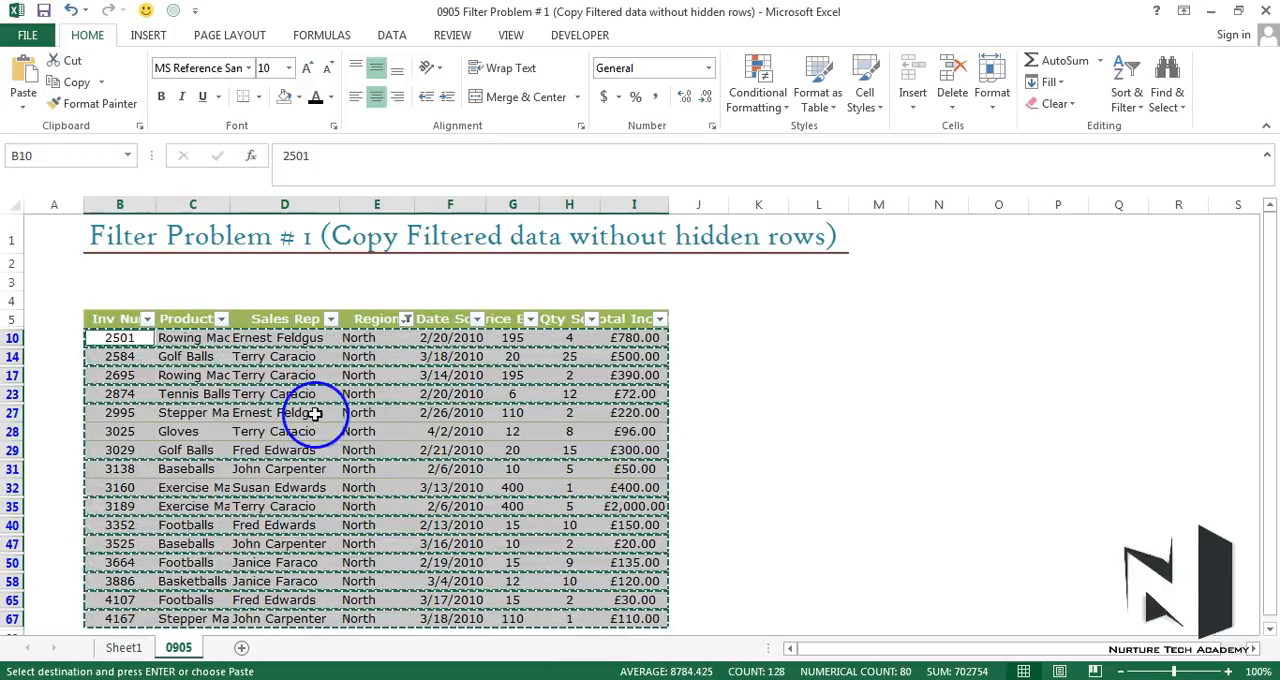
mouse_move(505, 450)
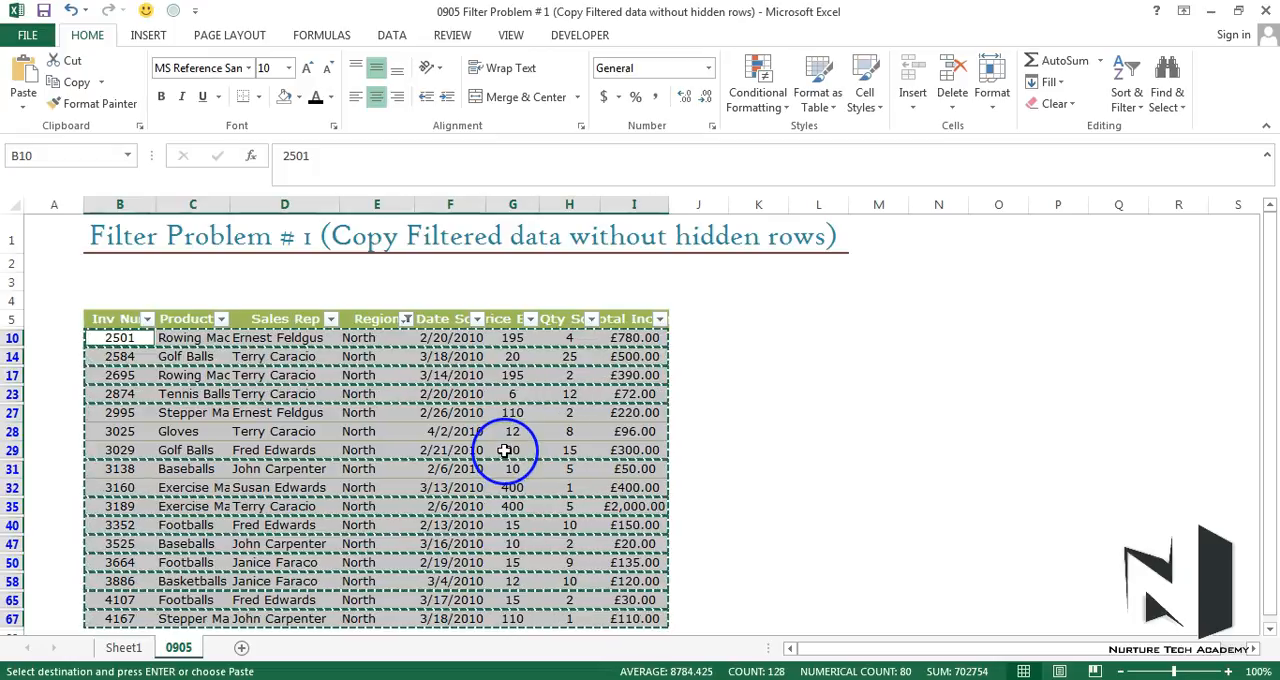
mouse_move(503, 450)
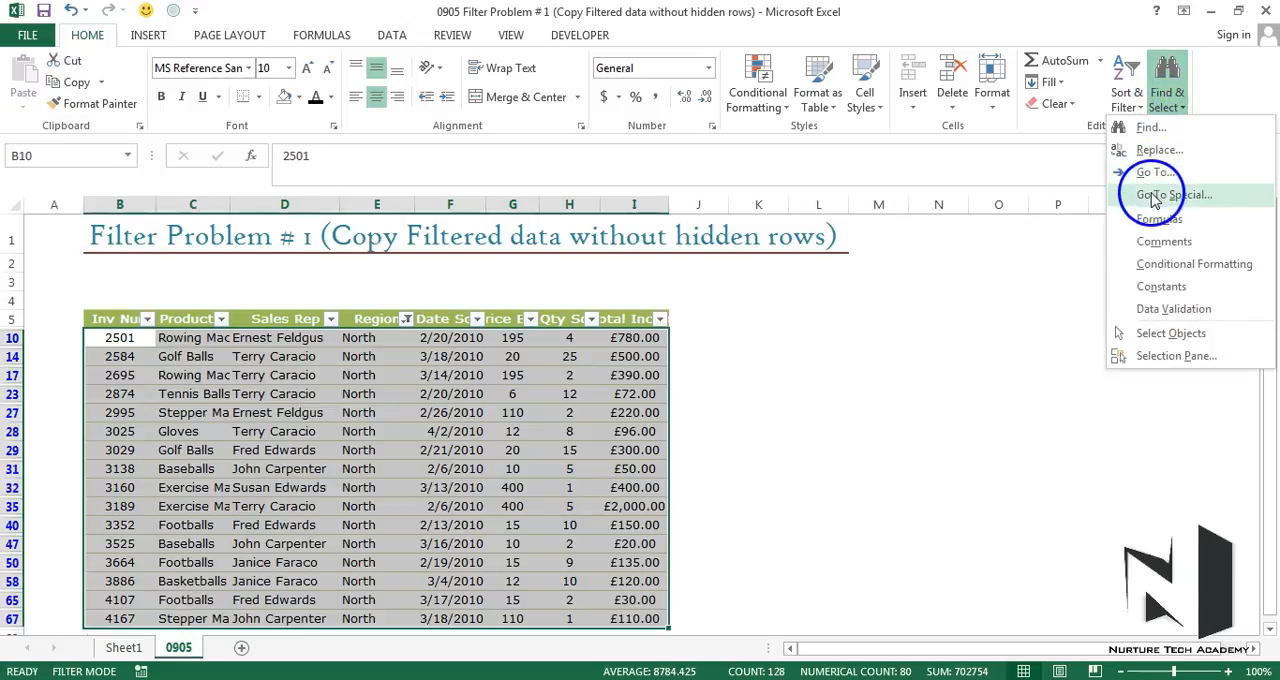
Step: Use Go To Special with 'Visible cells only' to select the filtered North rows
left_click(1167, 194)
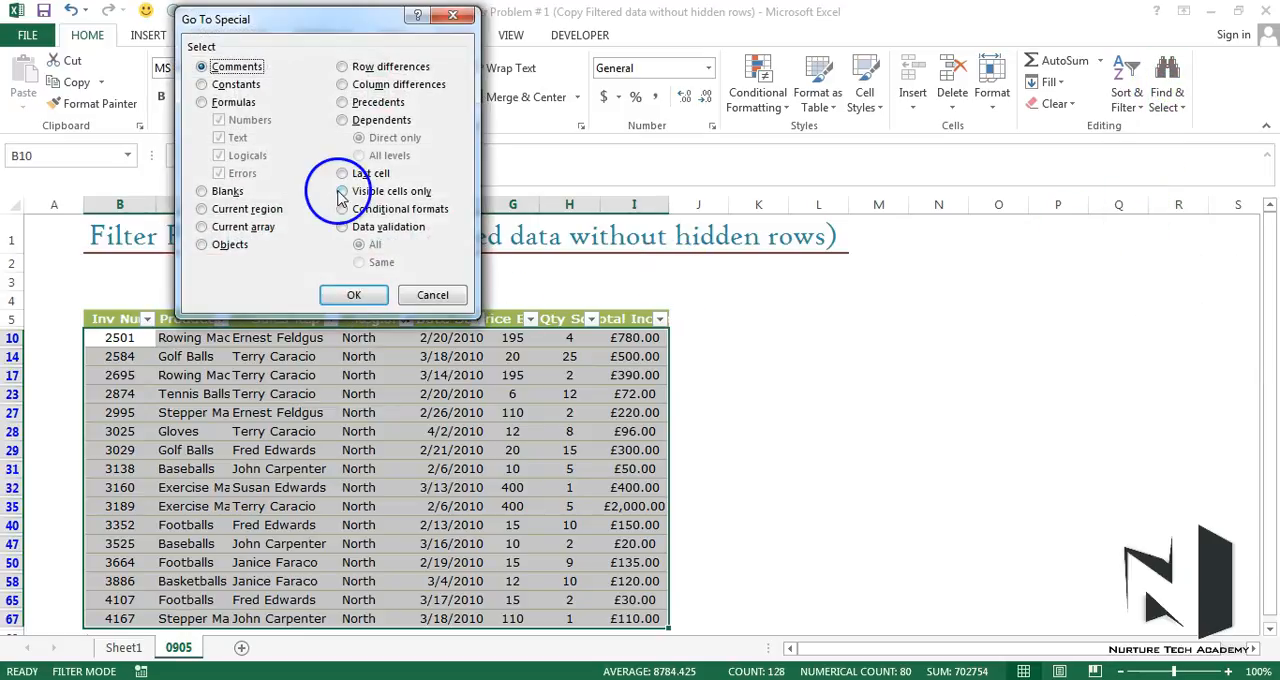
left_click(343, 191)
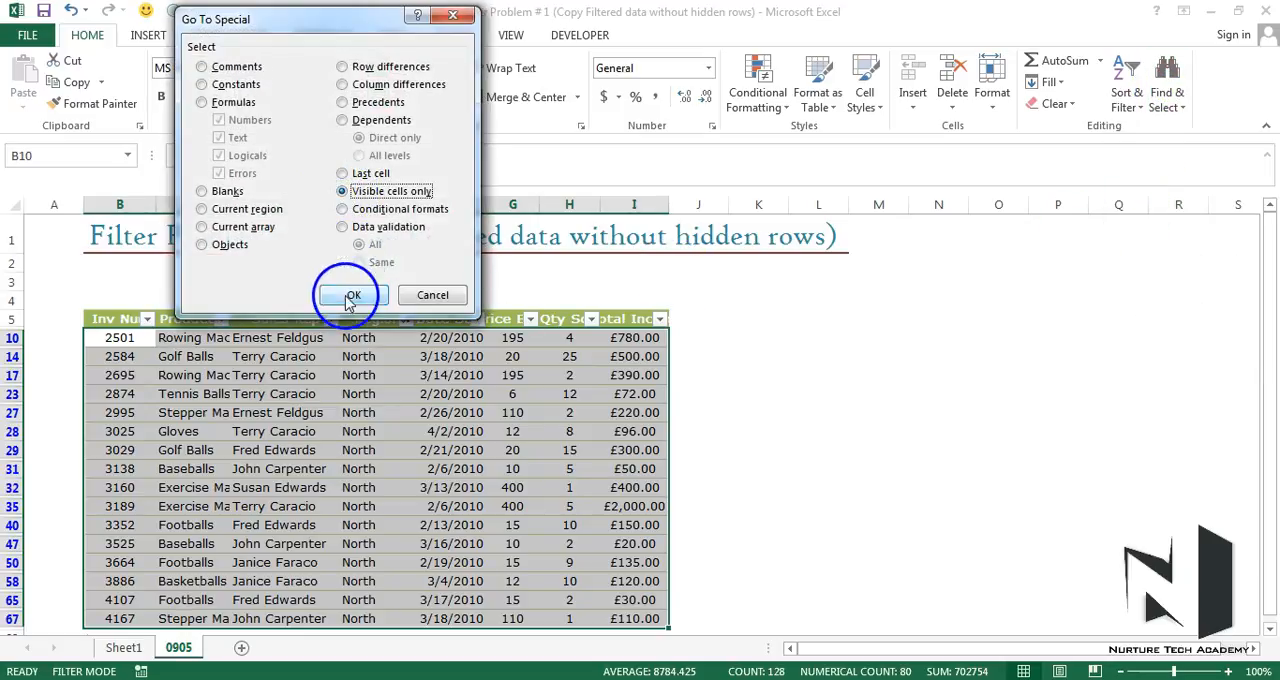
left_click(350, 294)
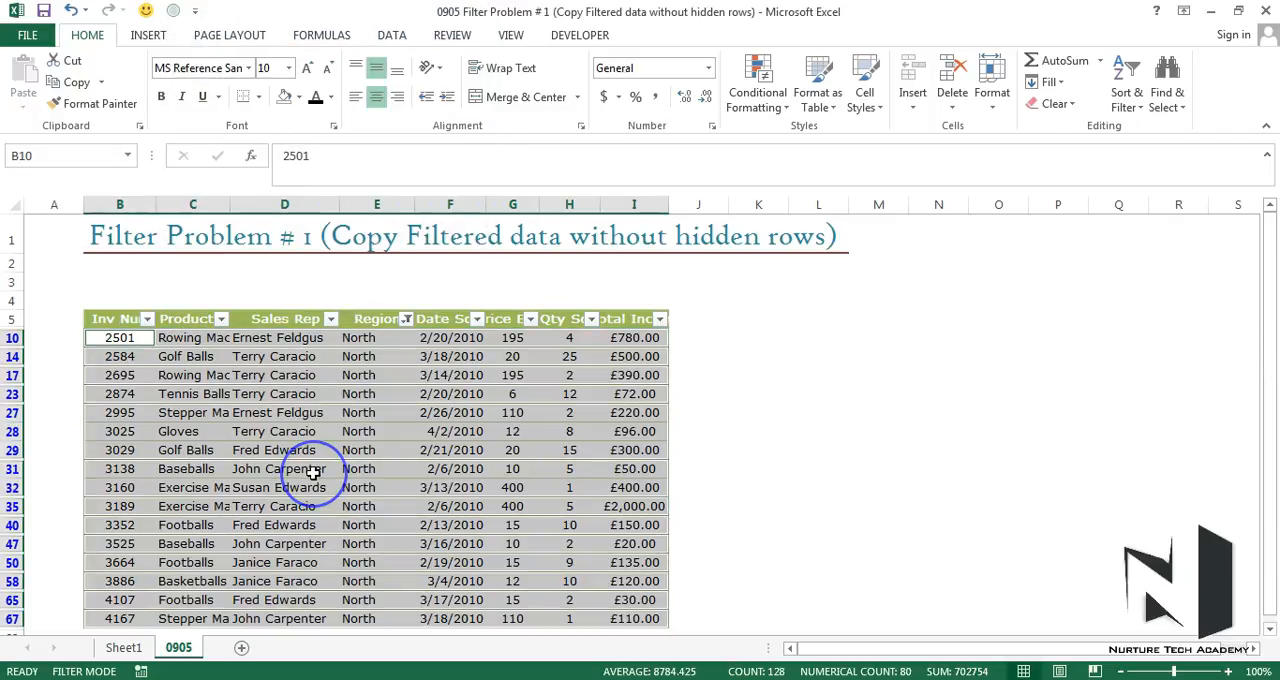